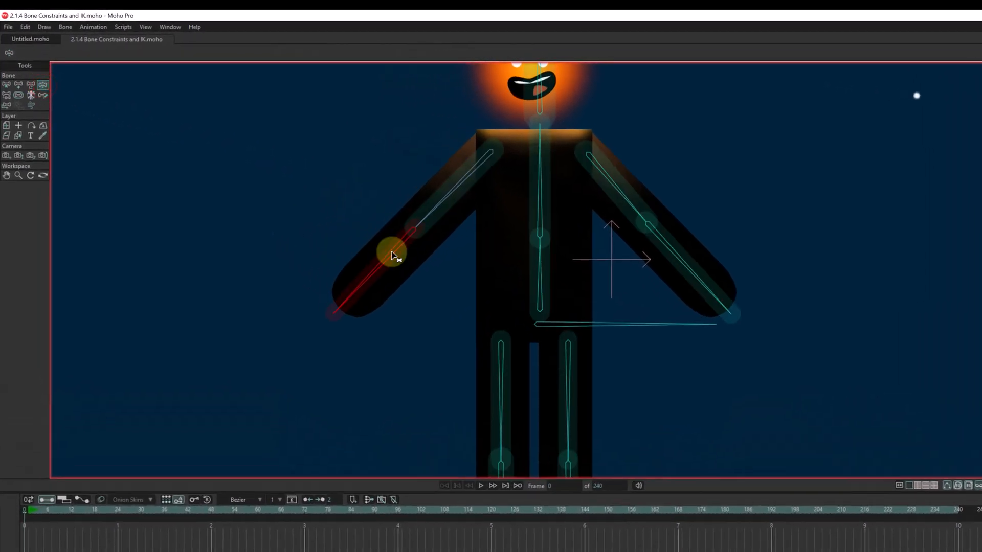
Pose the figure: bend the left arm outward, straighten the torso and raise the right arm.
{"action": "left_click_drag", "start_coordinate": [391, 253], "coordinate": [410, 190]}
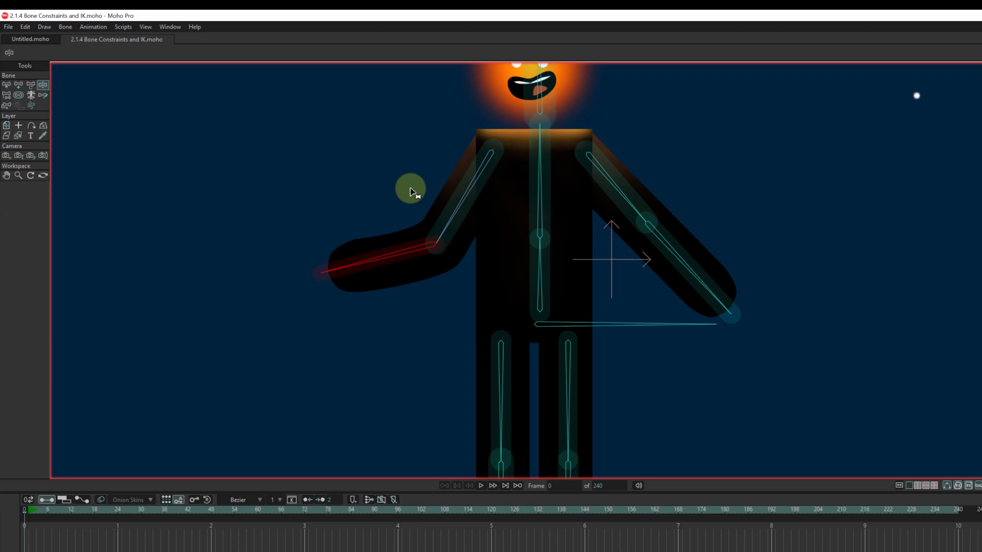
{"action": "left_click_drag", "start_coordinate": [410, 190], "coordinate": [391, 295]}
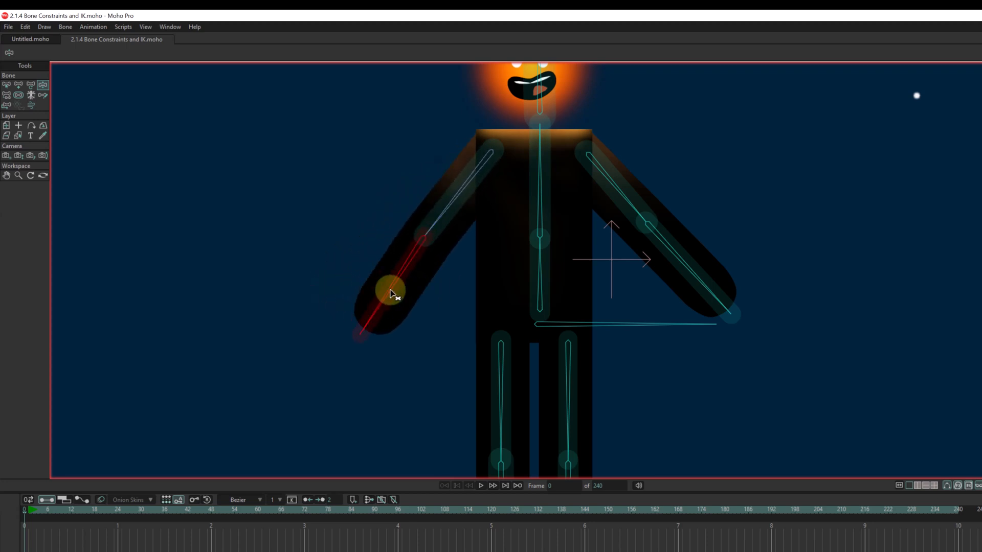
{"action": "left_click_drag", "start_coordinate": [392, 295], "coordinate": [322, 178]}
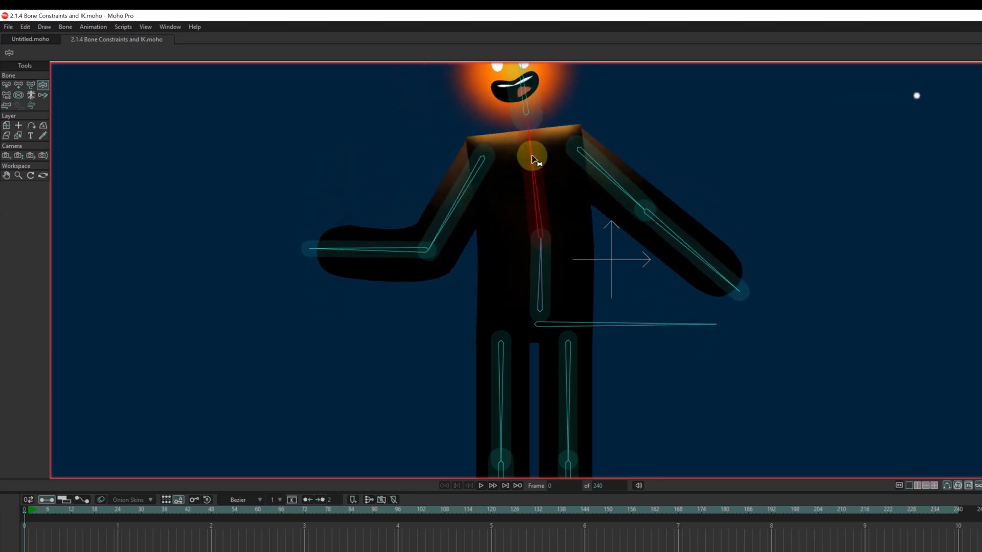
{"action": "left_click_drag", "start_coordinate": [532, 160], "coordinate": [664, 157]}
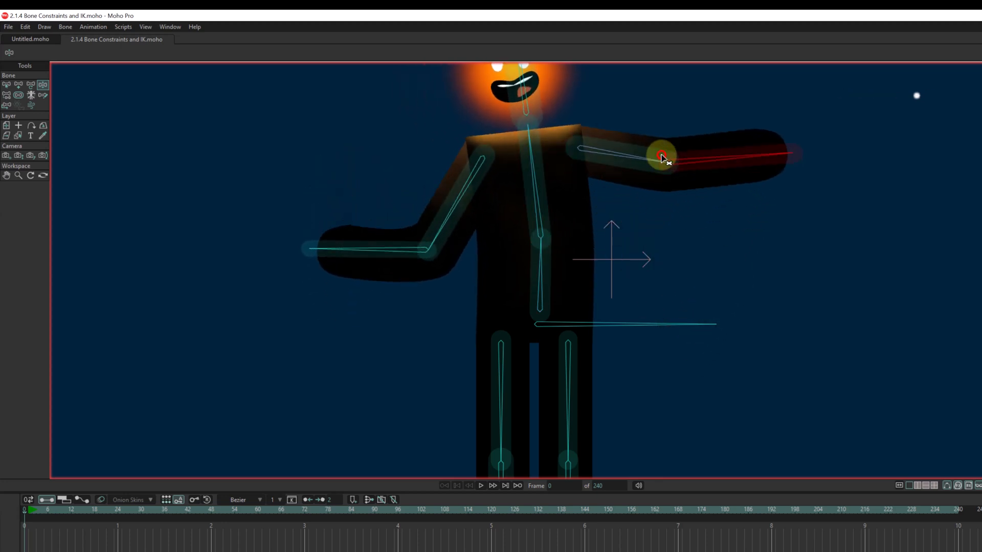
{"action": "left_click_drag", "start_coordinate": [661, 157], "coordinate": [647, 163]}
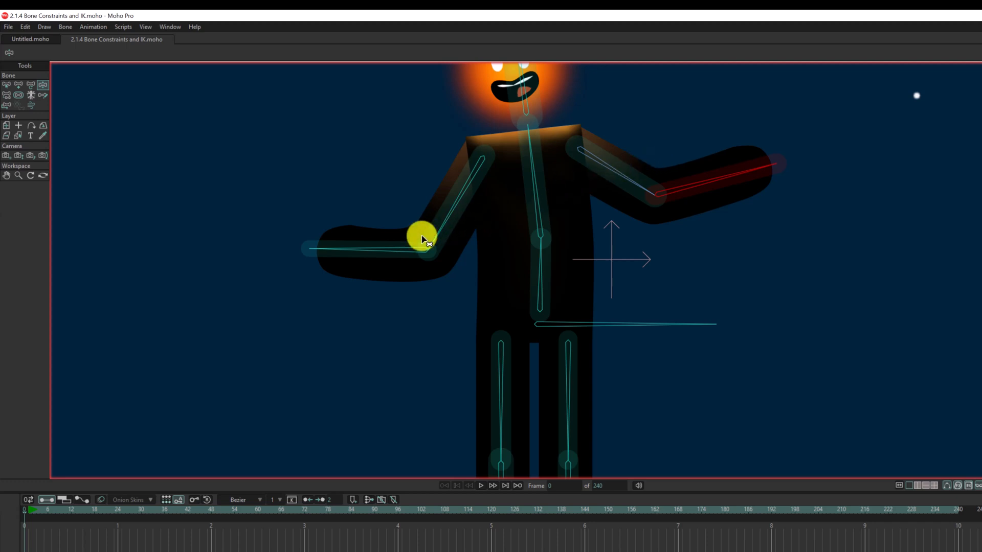
{"action": "left_click_drag", "start_coordinate": [422, 236], "coordinate": [472, 210]}
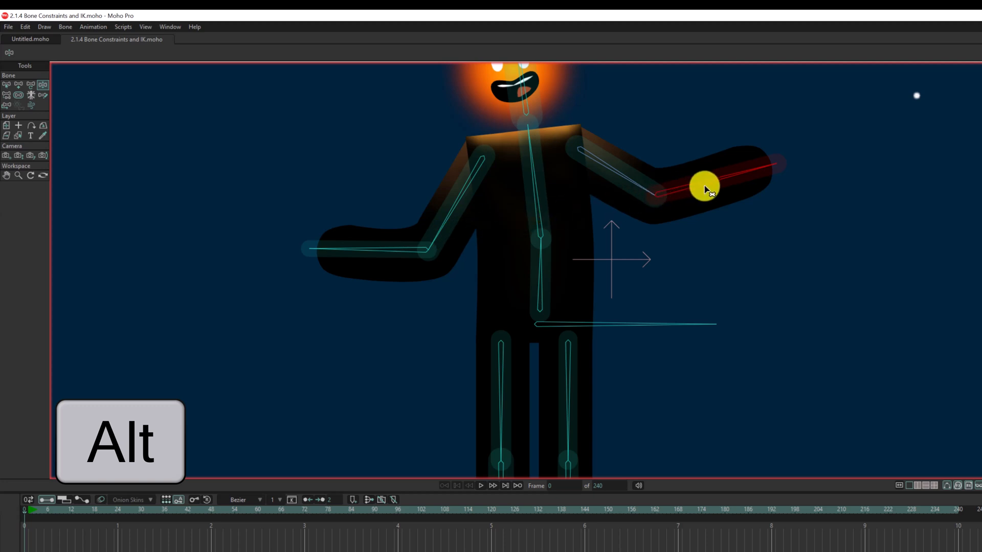
Rotate only the right forearm upward until it is nearly vertical, using Alt.
{"action": "left_click_drag", "start_coordinate": [706, 190], "coordinate": [688, 174]}
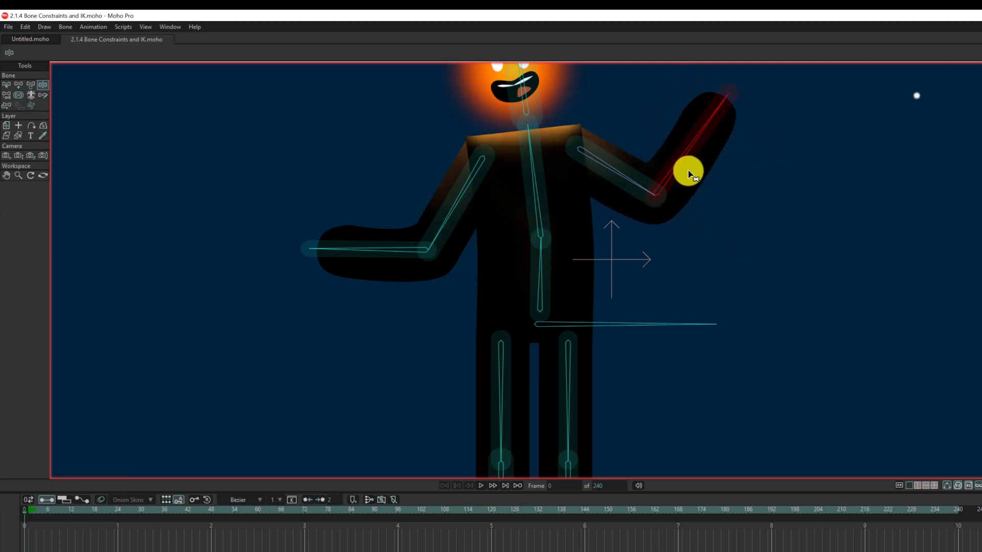
{"action": "left_click_drag", "start_coordinate": [688, 174], "coordinate": [684, 165]}
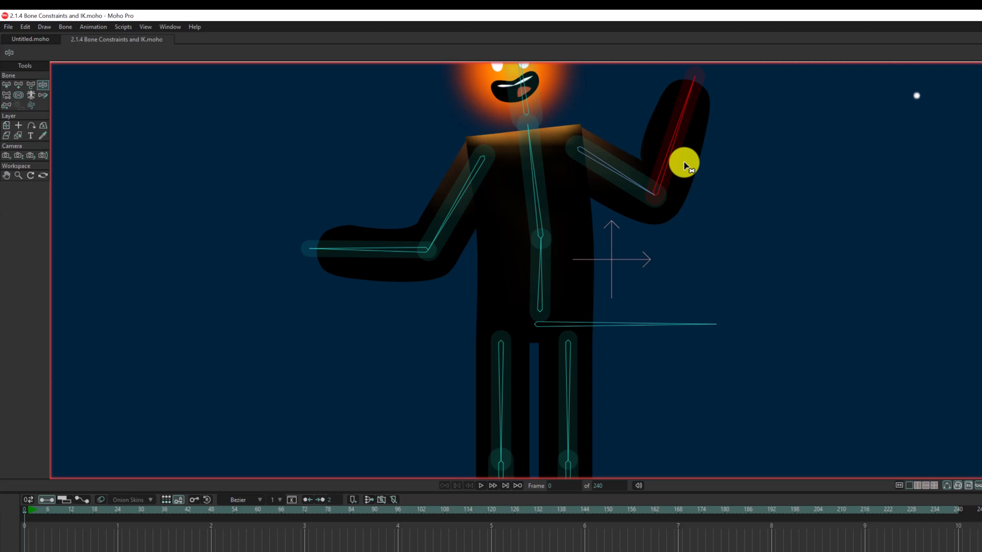
{"action": "left_click_drag", "start_coordinate": [685, 160], "coordinate": [701, 169]}
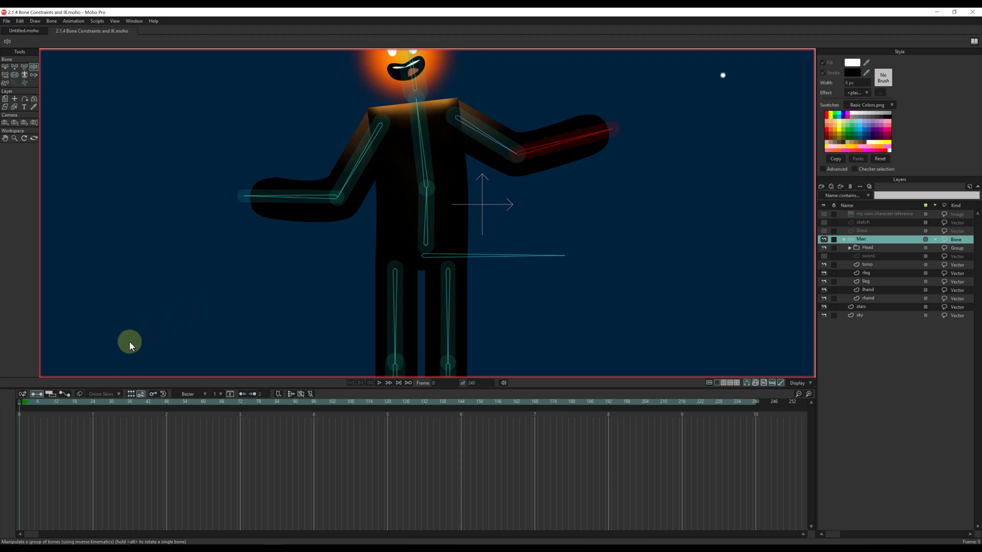
Reset the arms to rest pose, then swing the head down, around and back upright.
{"action": "left_click", "coordinate": [20, 404]}
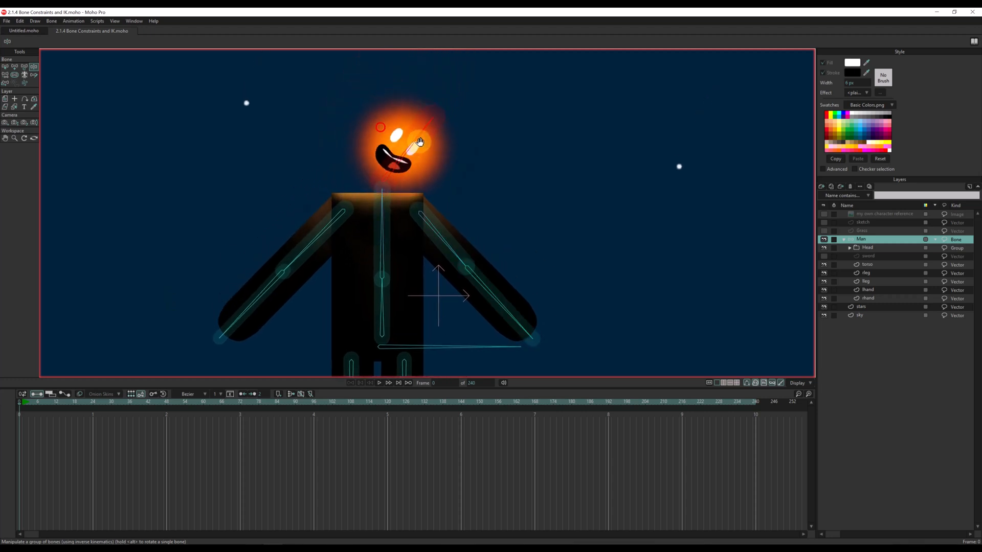
{"action": "left_click_drag", "start_coordinate": [419, 141], "coordinate": [400, 248]}
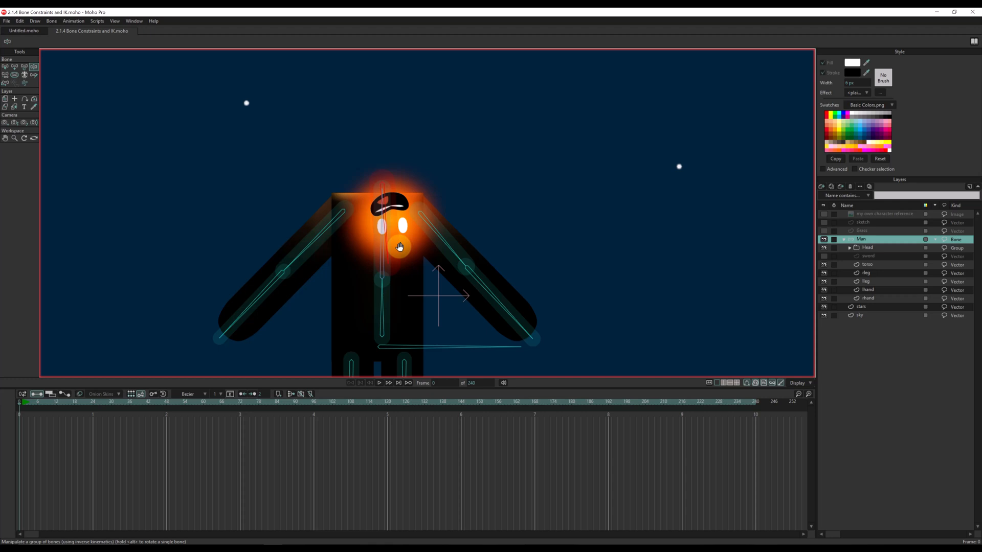
{"action": "left_click_drag", "start_coordinate": [399, 248], "coordinate": [366, 106]}
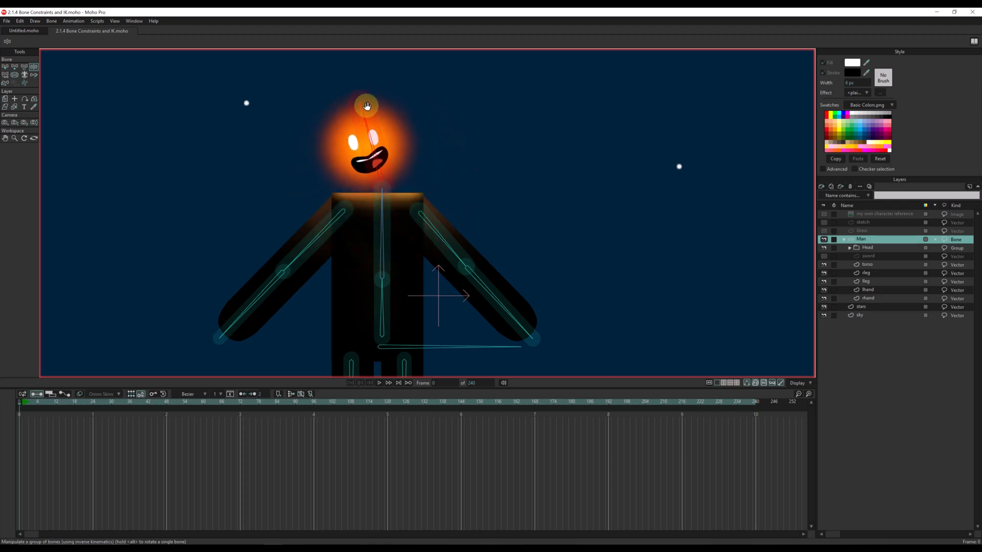
{"action": "left_click_drag", "start_coordinate": [366, 105], "coordinate": [347, 116]}
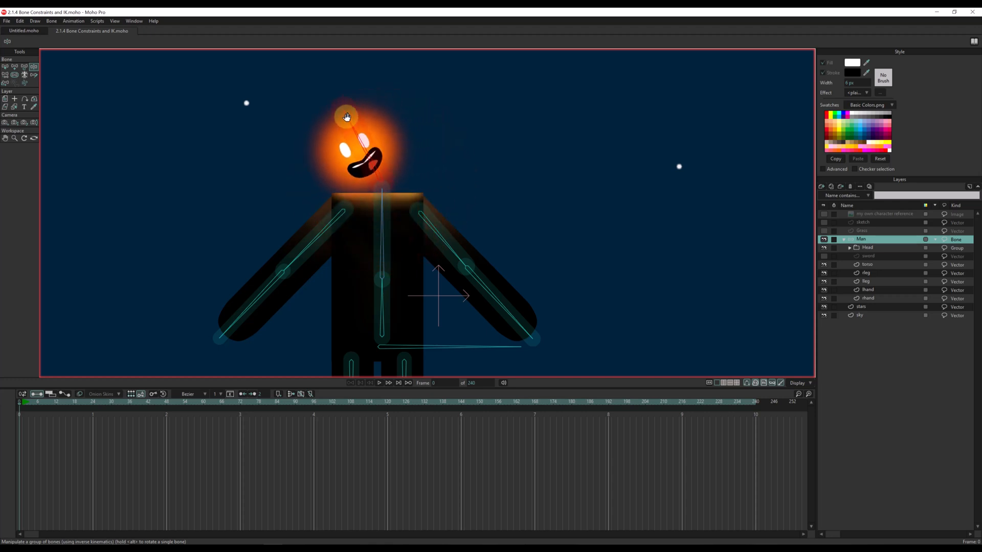
{"action": "left_click_drag", "start_coordinate": [346, 116], "coordinate": [385, 110]}
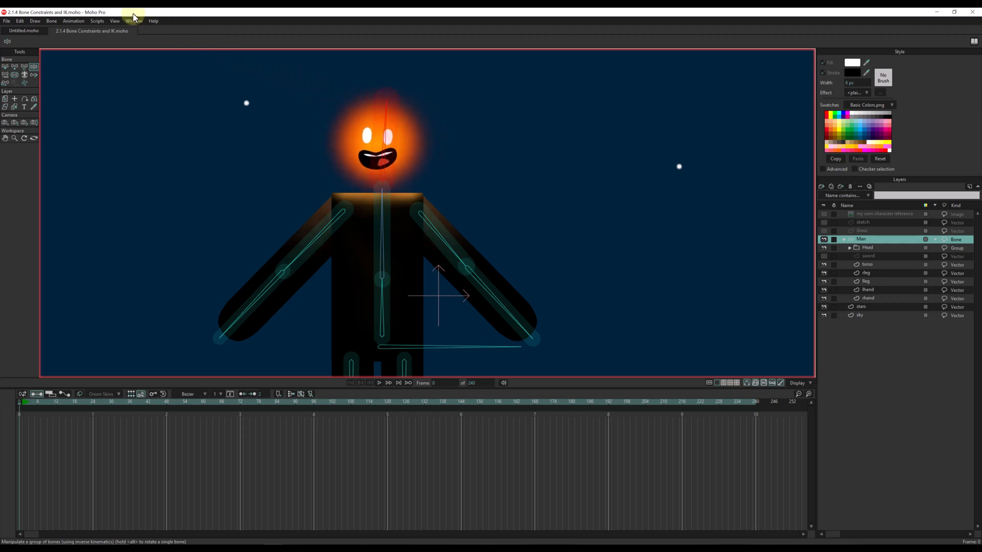
Give head bone B12 angle constraints of -45° to 50°, testing the rotation limits.
{"action": "left_click", "coordinate": [10, 66]}
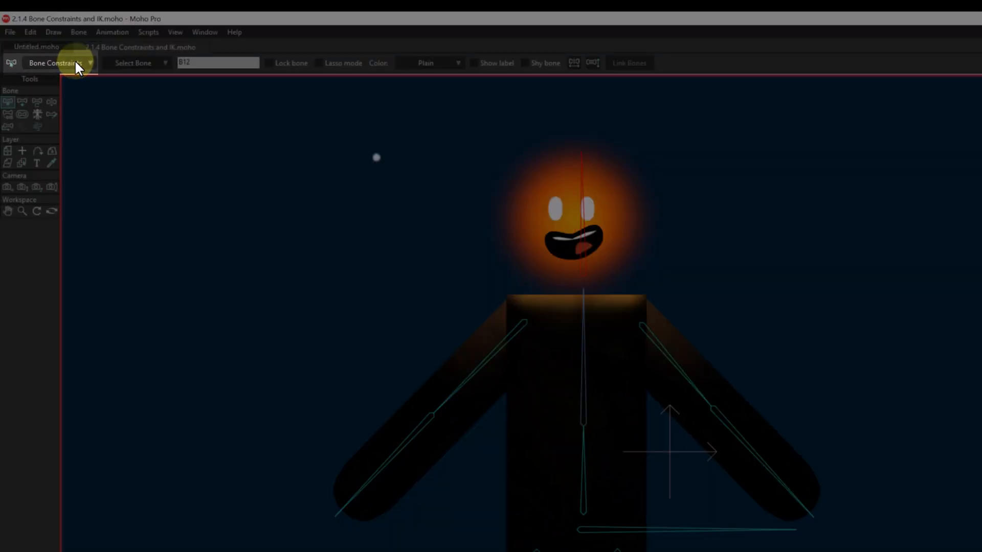
{"action": "left_click", "coordinate": [56, 62]}
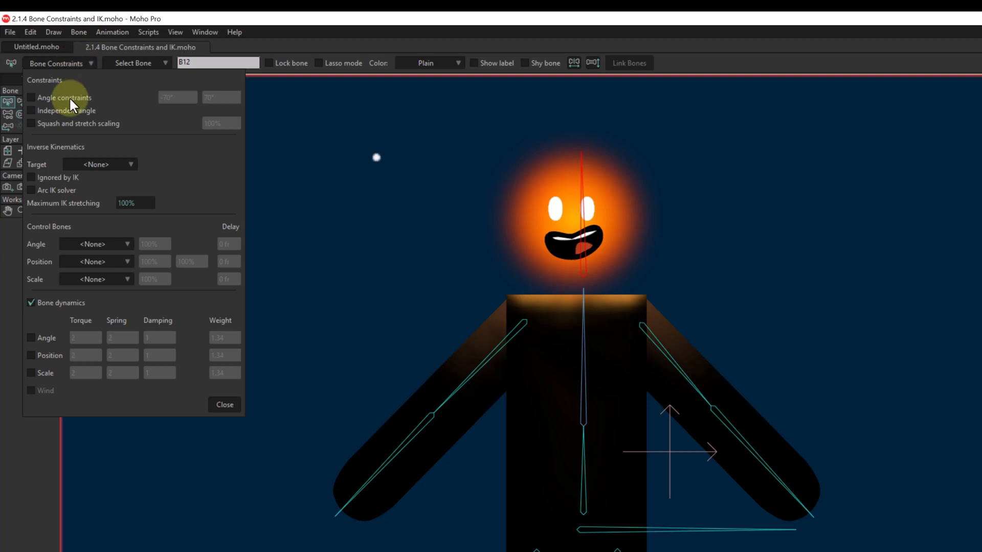
{"action": "left_click", "coordinate": [31, 98]}
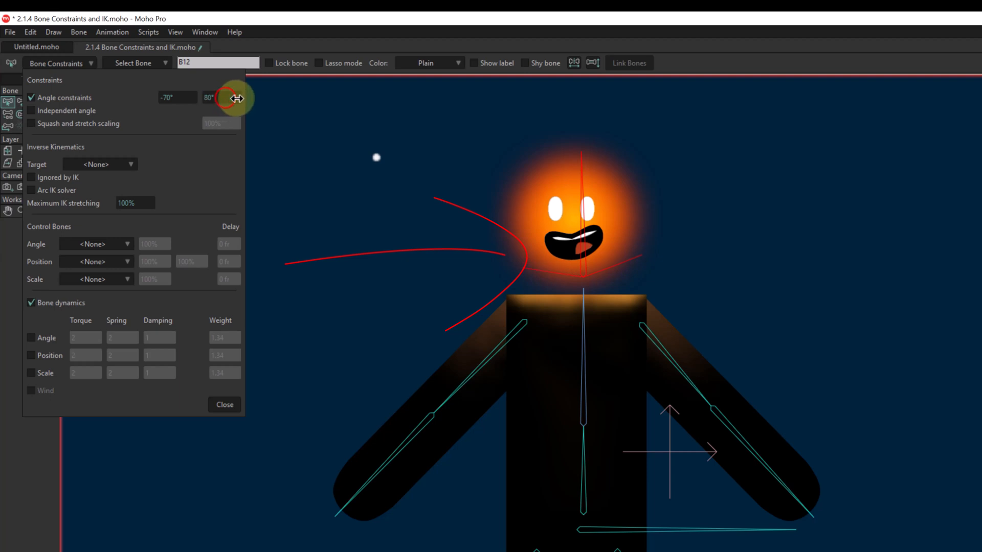
{"action": "left_click_drag", "start_coordinate": [236, 98], "coordinate": [225, 100]}
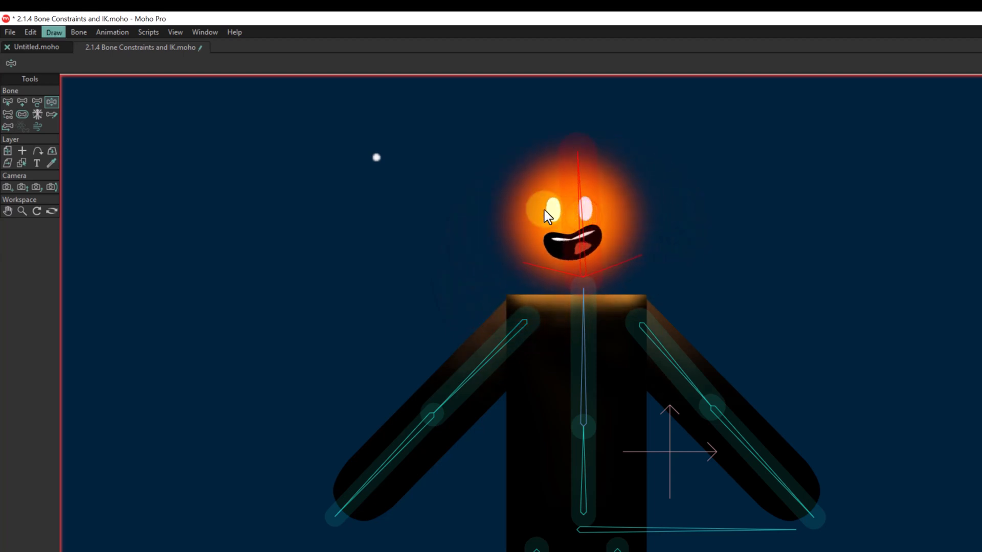
{"action": "left_click", "coordinate": [7, 101]}
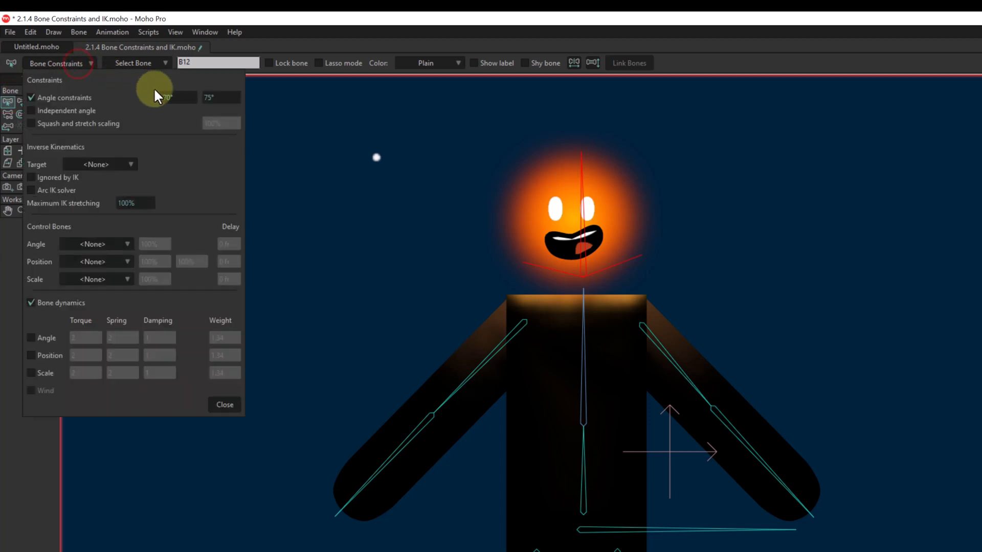
{"action": "left_click_drag", "start_coordinate": [165, 97], "coordinate": [209, 90]}
{"action": "type", "text": "50"}
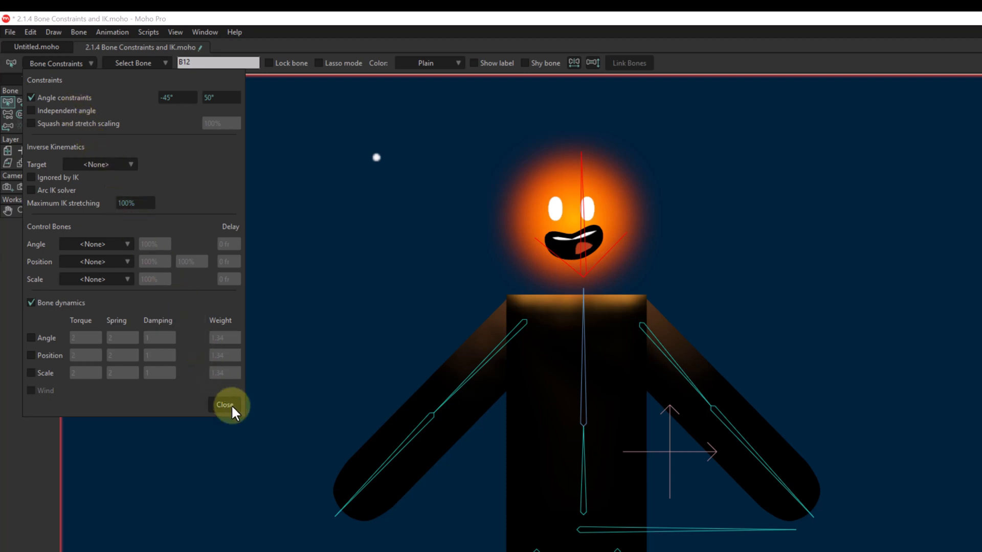
{"action": "left_click", "coordinate": [227, 405]}
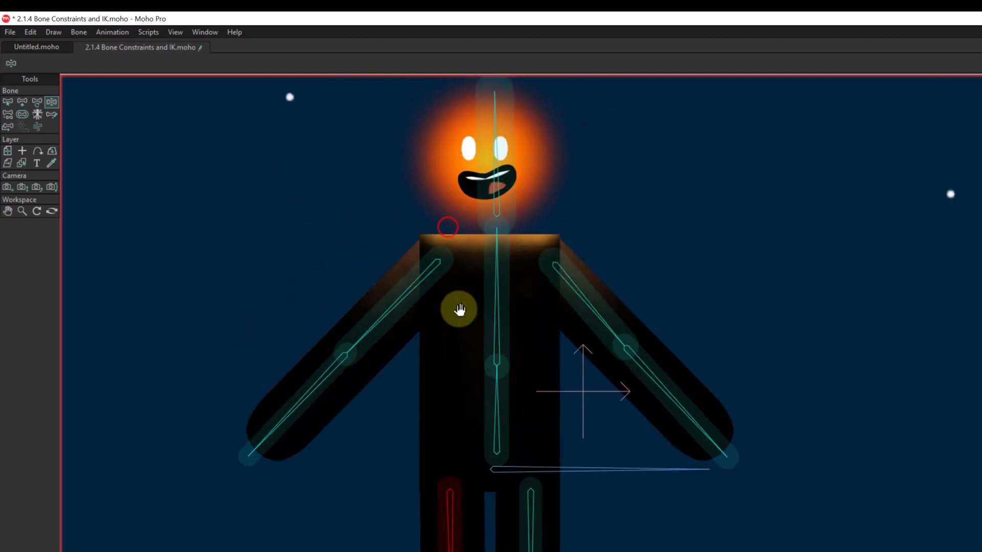
Enable Squash and stretch scaling at 100% on left arm bone B10.
{"action": "left_click", "coordinate": [8, 101]}
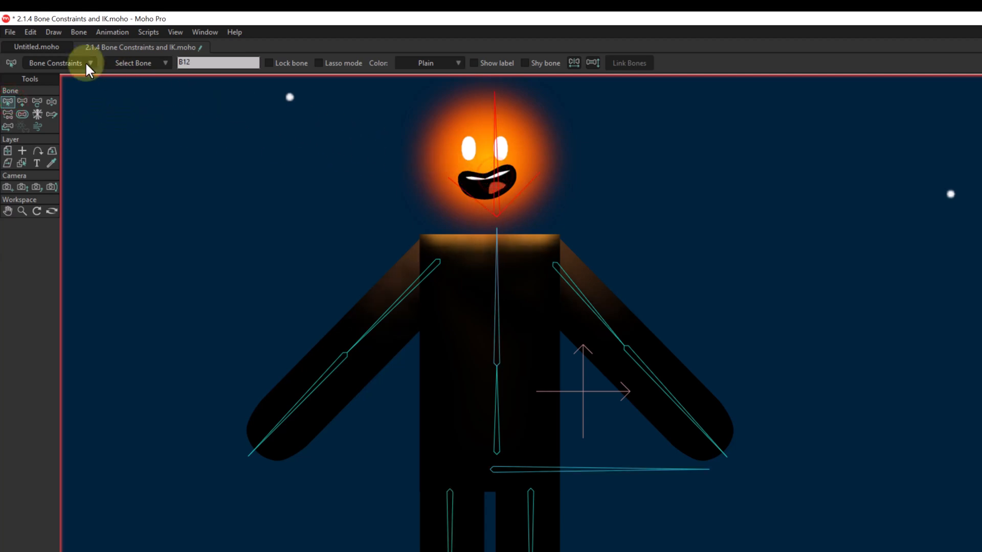
{"action": "left_click", "coordinate": [55, 62]}
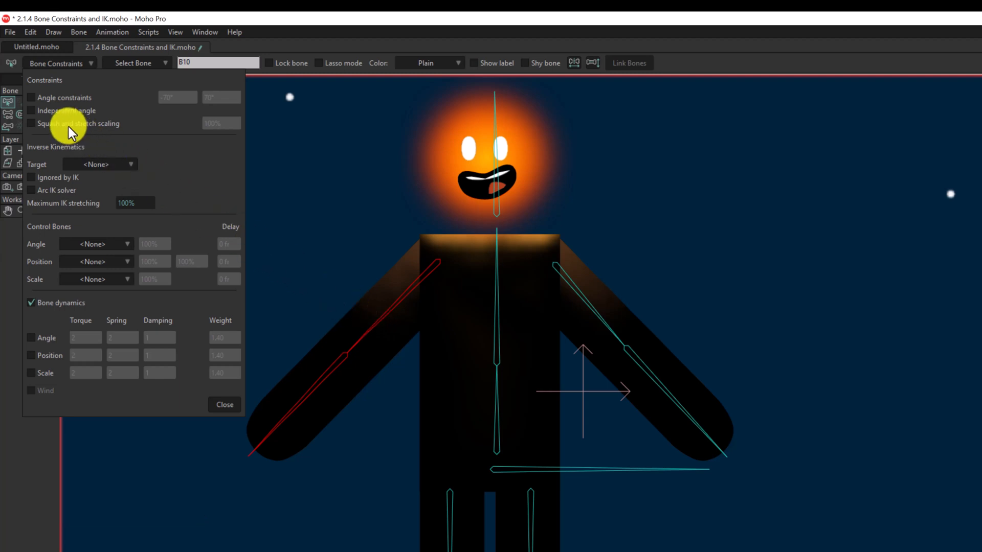
{"action": "left_click", "coordinate": [32, 124]}
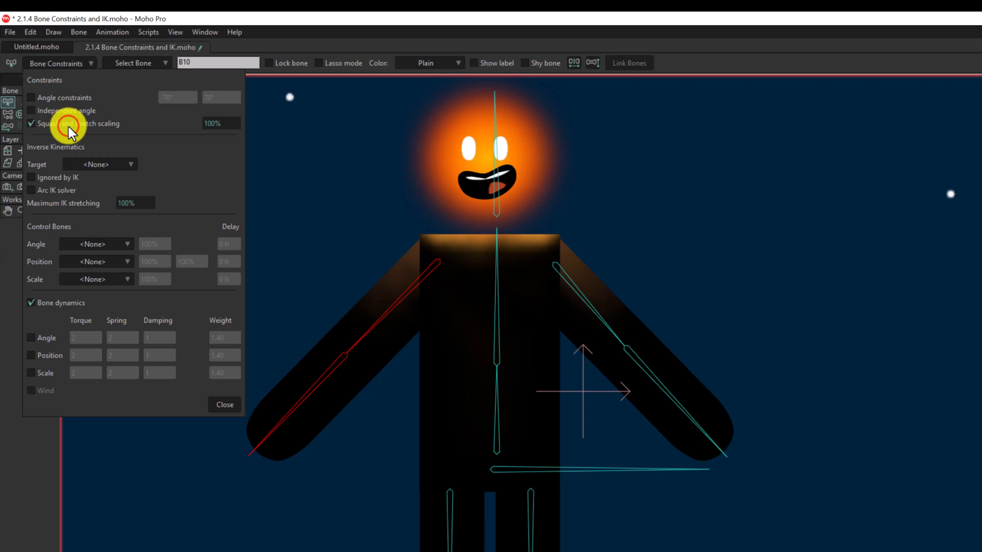
{"action": "left_click", "coordinate": [224, 404]}
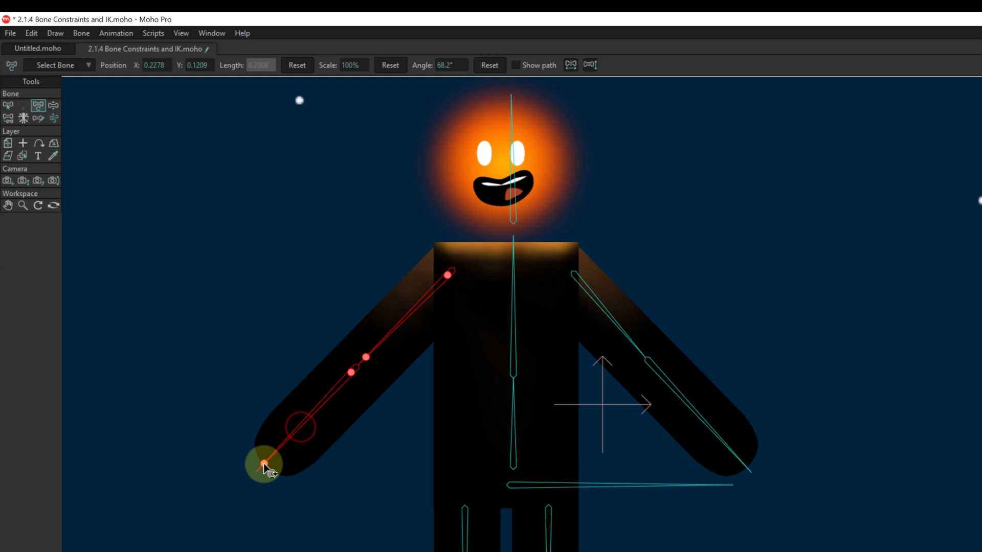
Stretch the left arm by dragging its end bone toward the hand, then pull it partway back.
{"action": "left_click_drag", "start_coordinate": [263, 465], "coordinate": [244, 485]}
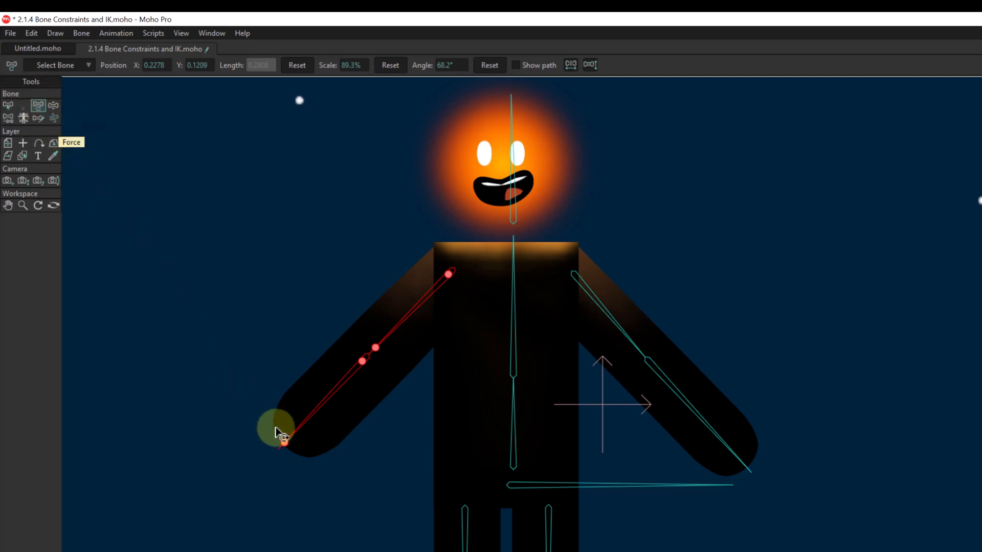
{"action": "left_click_drag", "start_coordinate": [285, 445], "coordinate": [322, 439]}
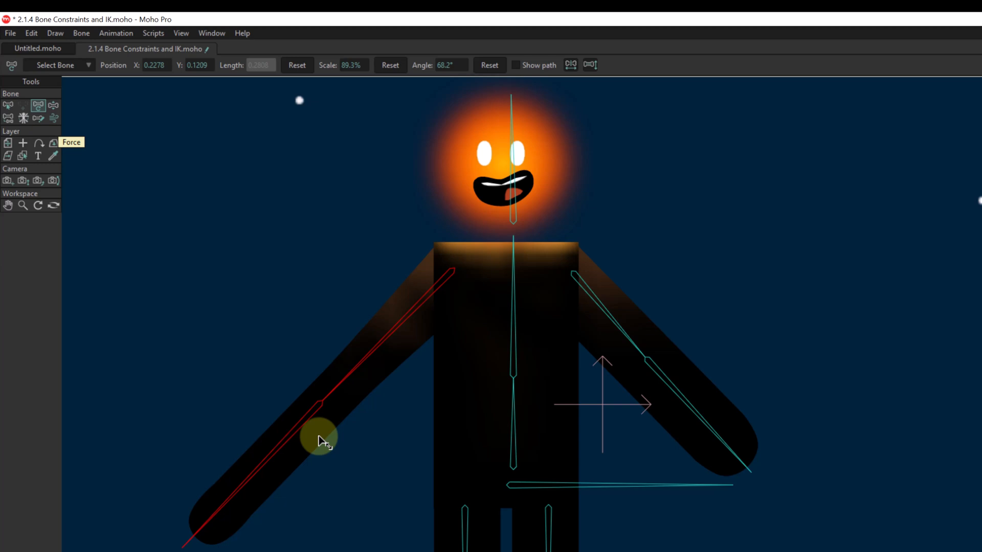
{"action": "left_click_drag", "start_coordinate": [322, 436], "coordinate": [300, 439]}
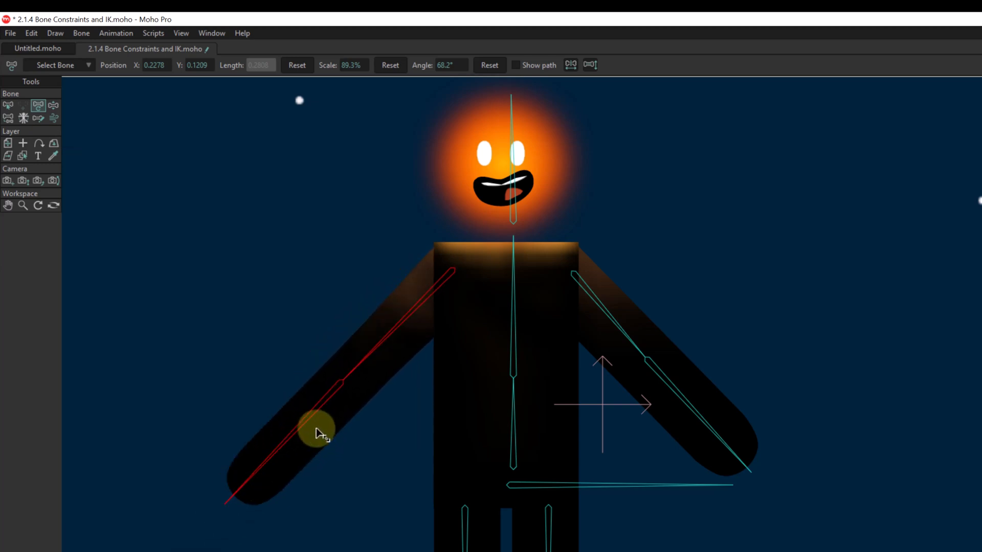
{"action": "left_click_drag", "start_coordinate": [319, 431], "coordinate": [326, 422]}
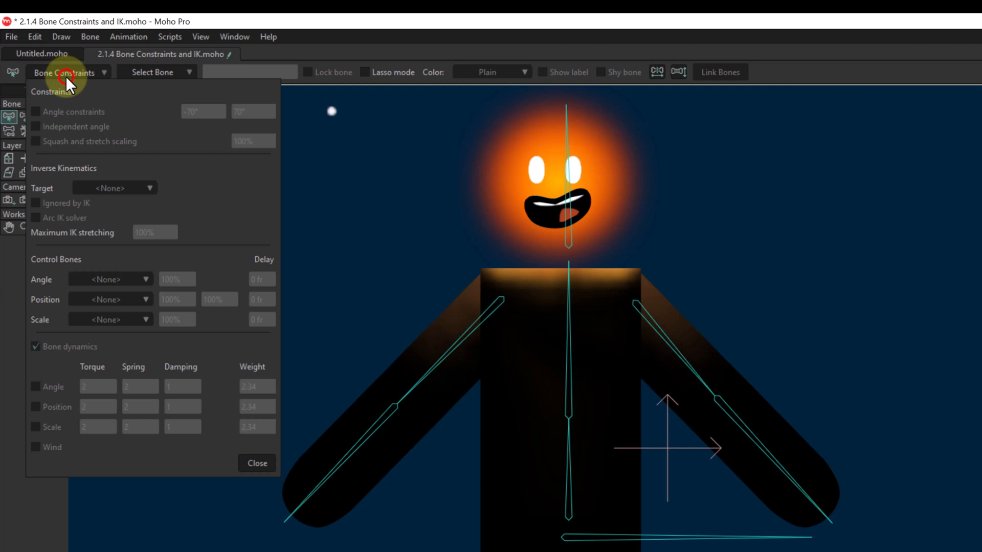
{"action": "mouse_move", "coordinate": [93, 141]}
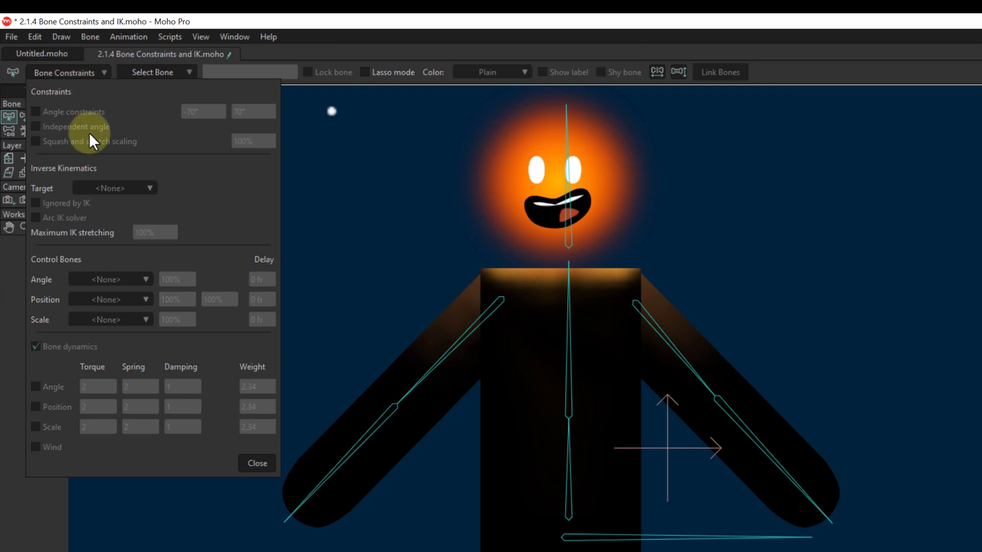
{"action": "mouse_move", "coordinate": [115, 177]}
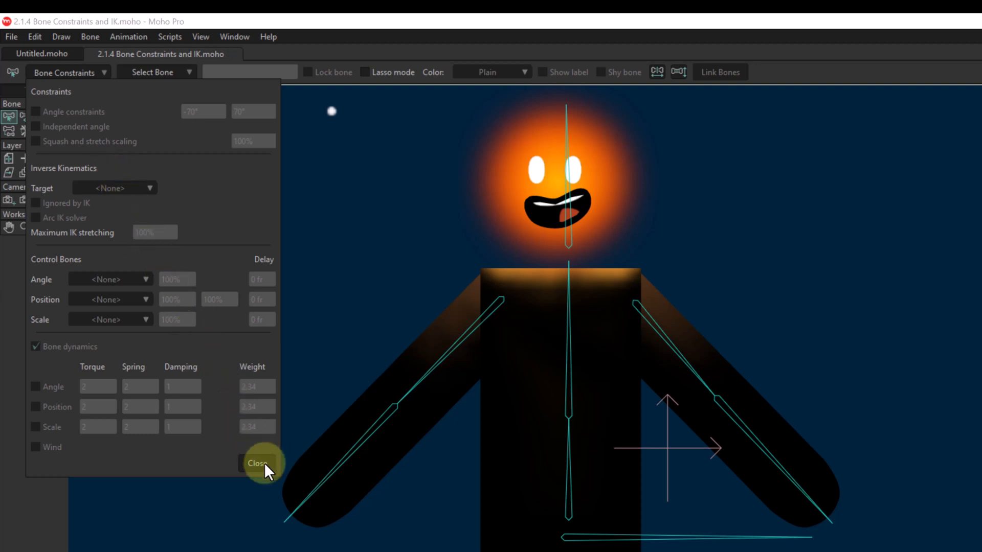
Draw a short horizontal foot bone at the left and right ankles with Add Bone.
{"action": "left_click", "coordinate": [258, 463]}
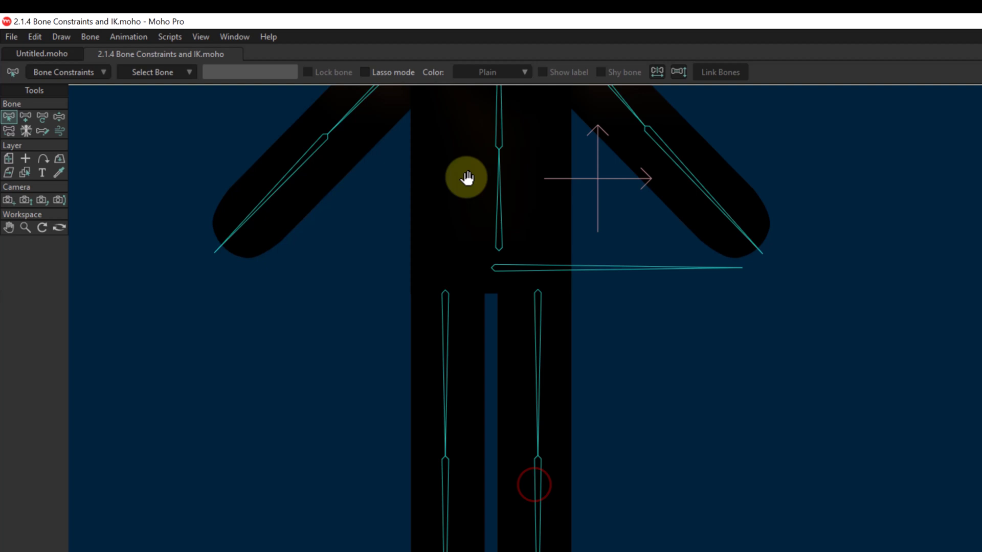
{"action": "left_click_drag", "start_coordinate": [466, 178], "coordinate": [504, 349]}
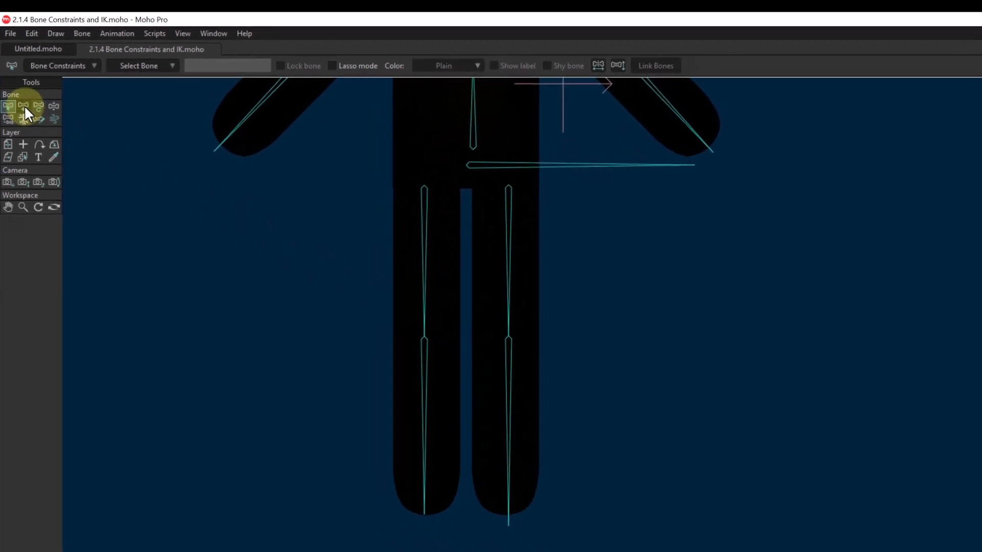
{"action": "left_click", "coordinate": [24, 105]}
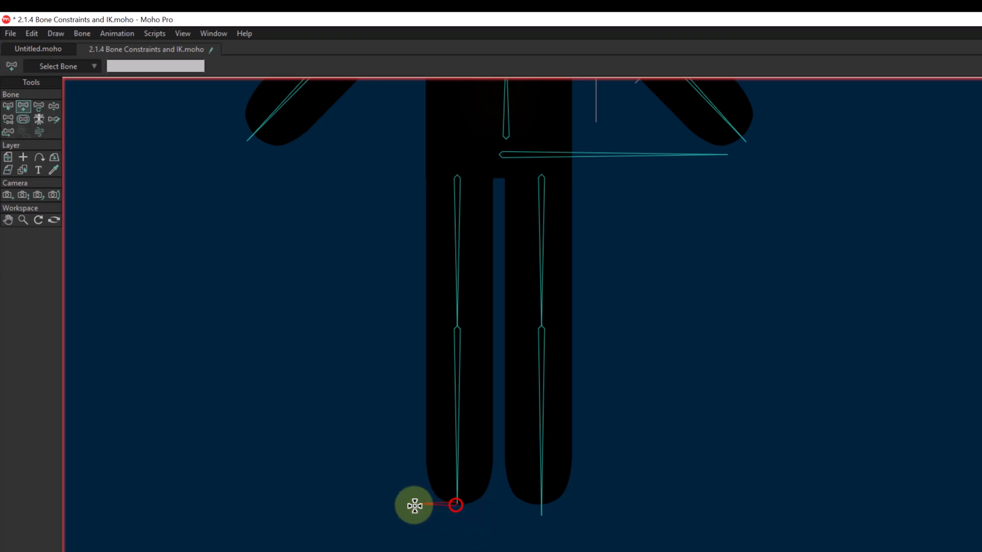
{"action": "left_click_drag", "start_coordinate": [413, 506], "coordinate": [389, 506]}
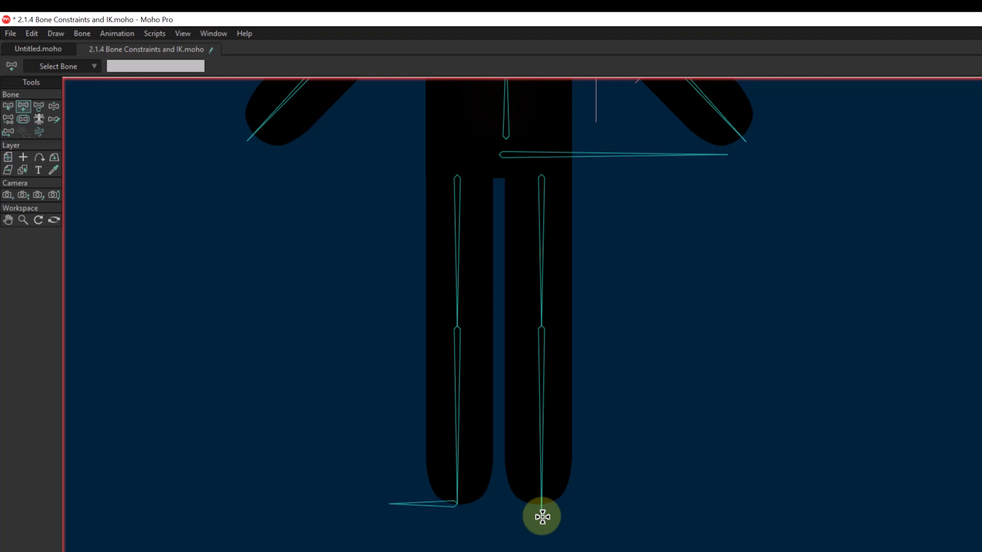
{"action": "left_click_drag", "start_coordinate": [542, 517], "coordinate": [607, 520]}
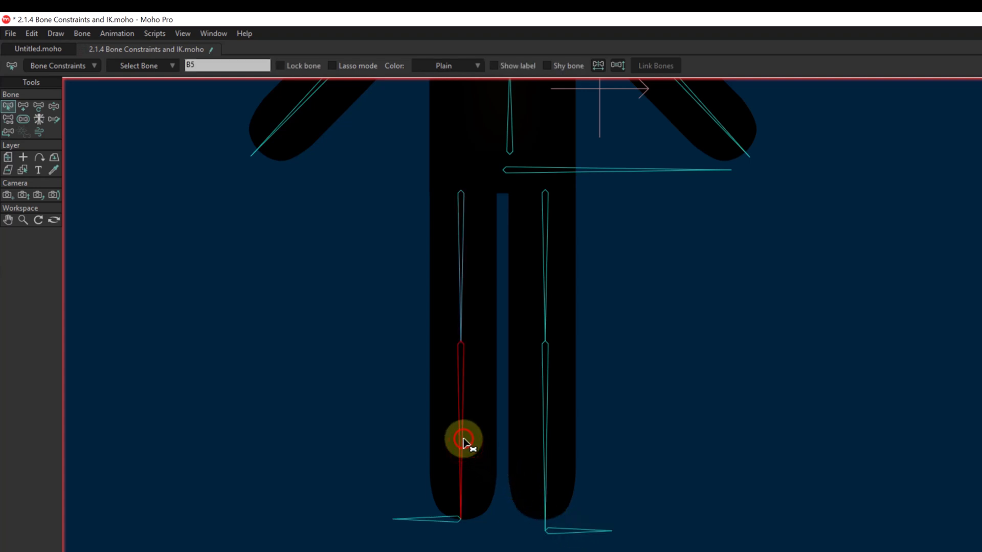
Set IK targets: lower left leg B5 targets B13, lower right leg B3 targets B14.
{"action": "left_click", "coordinate": [57, 65]}
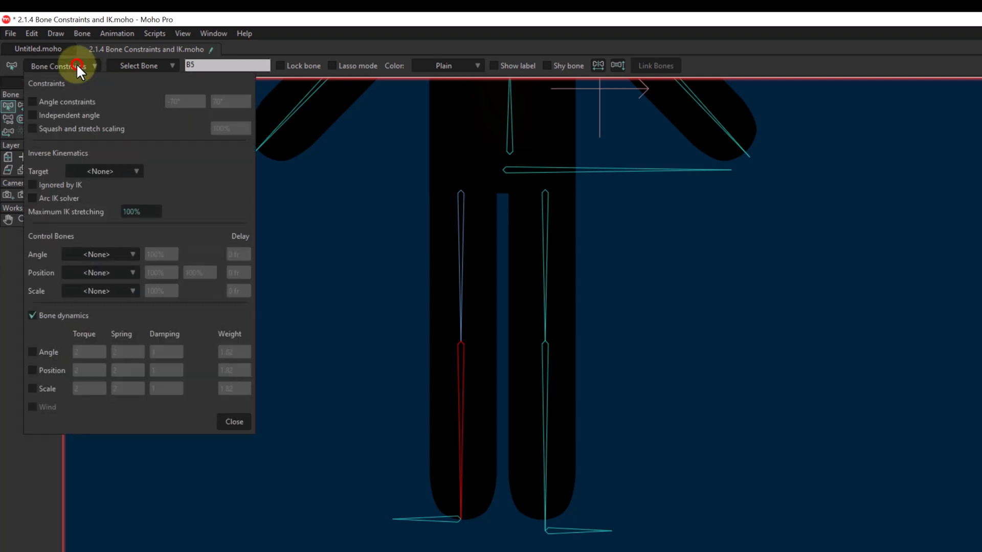
{"action": "mouse_move", "coordinate": [114, 178]}
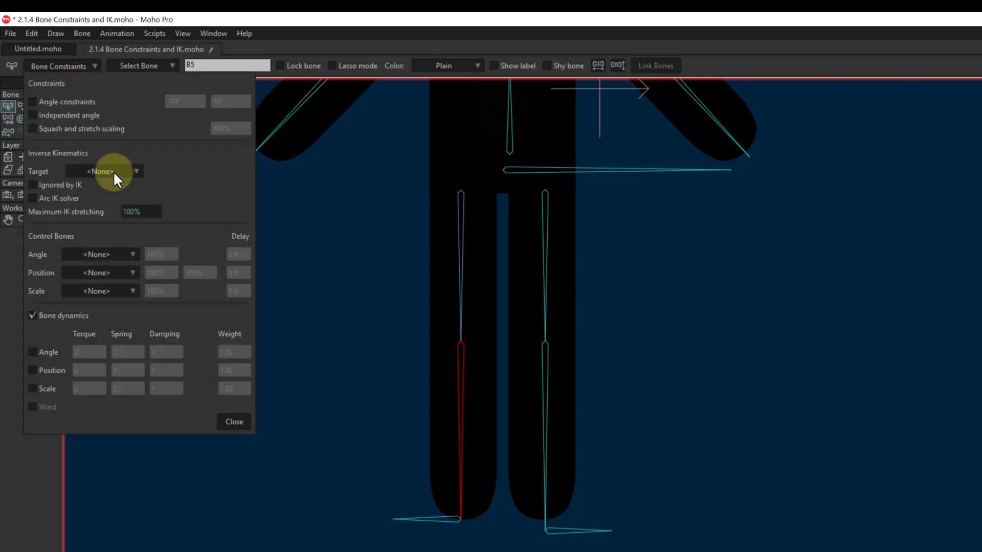
{"action": "left_click", "coordinate": [103, 171]}
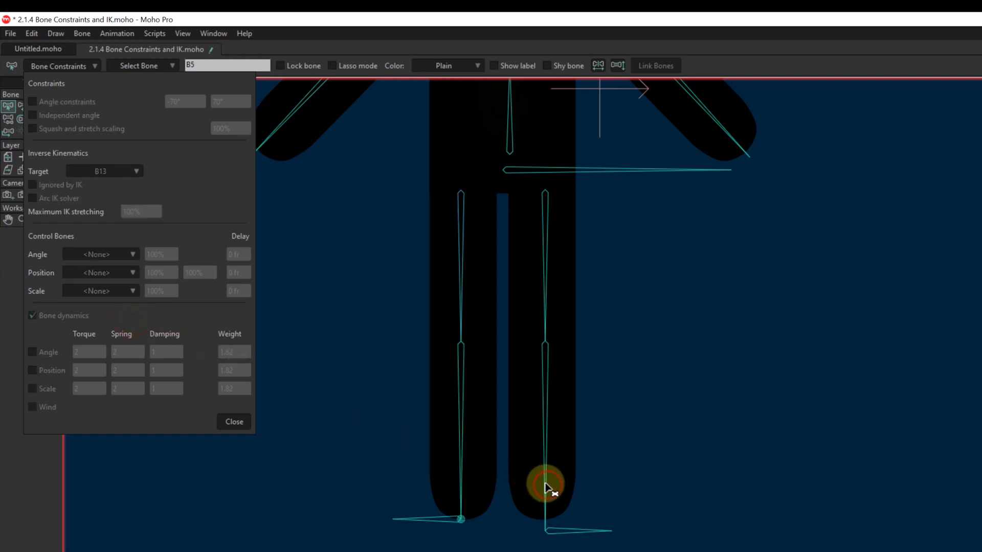
{"action": "left_click", "coordinate": [543, 484]}
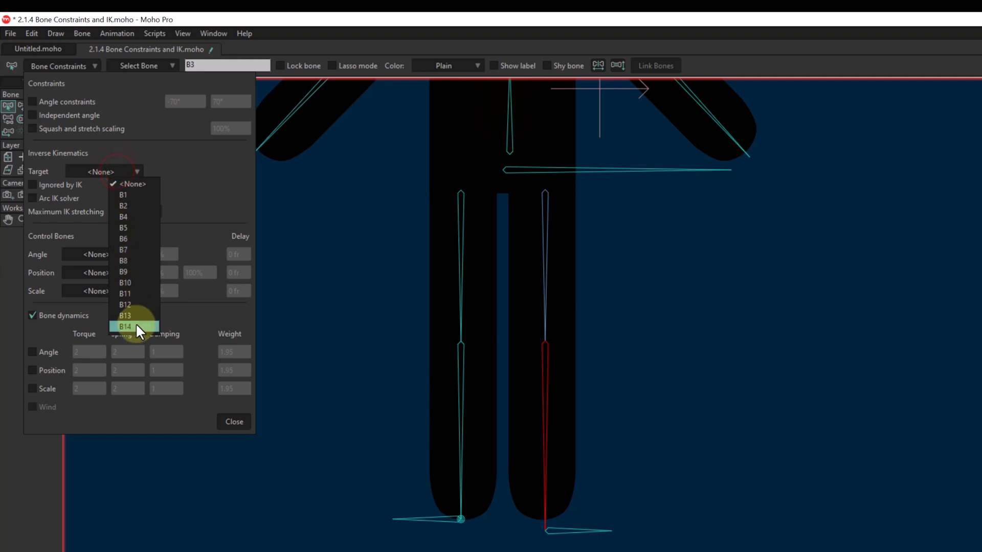
{"action": "left_click", "coordinate": [124, 326]}
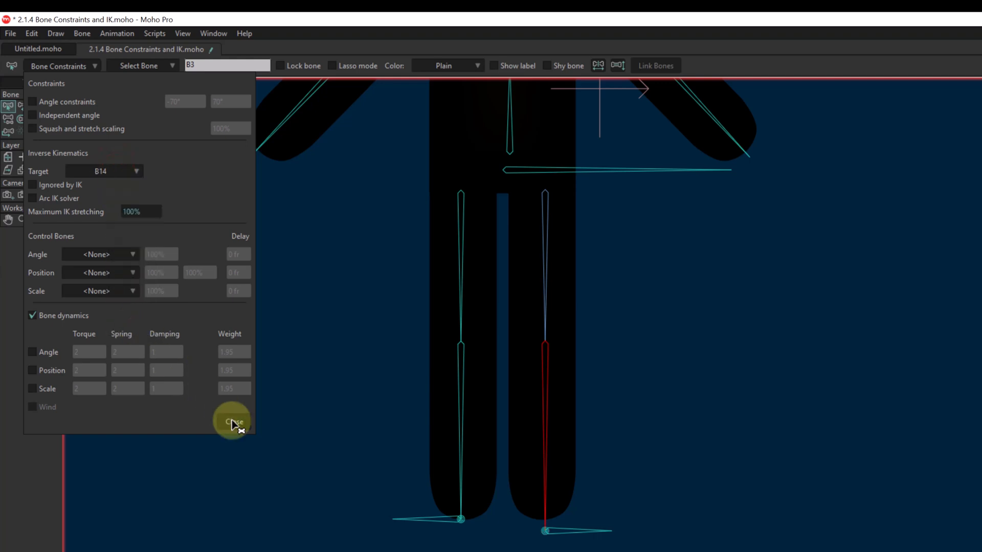
{"action": "left_click", "coordinate": [232, 420]}
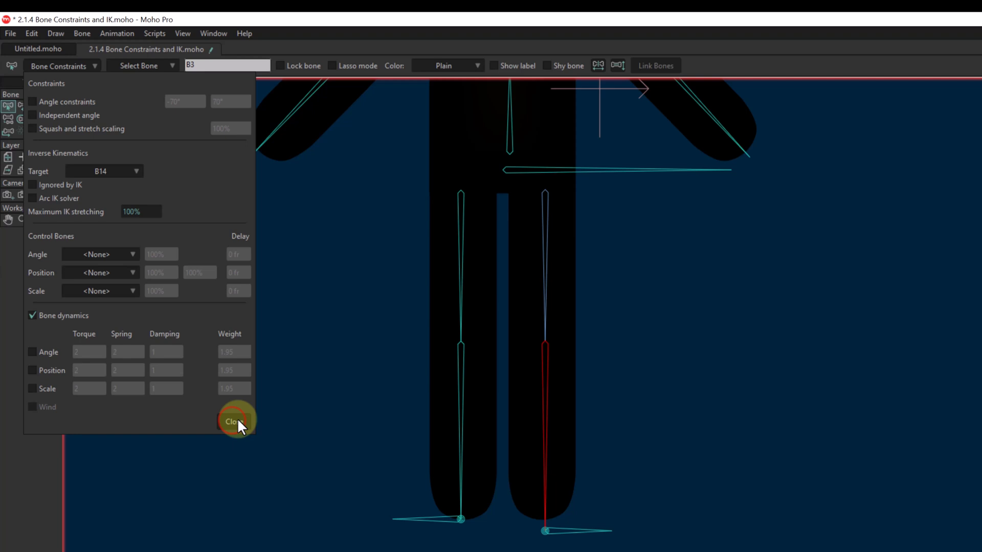
{"action": "left_click", "coordinate": [236, 420]}
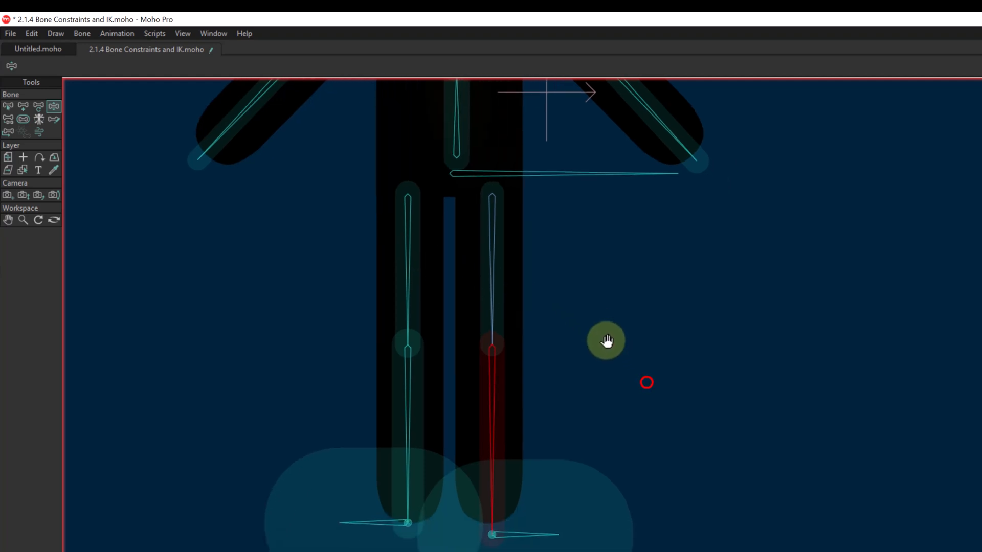
Pull the hip bone to test the planted feet, then lift the right foot and bend its knee.
{"action": "left_click", "coordinate": [9, 106]}
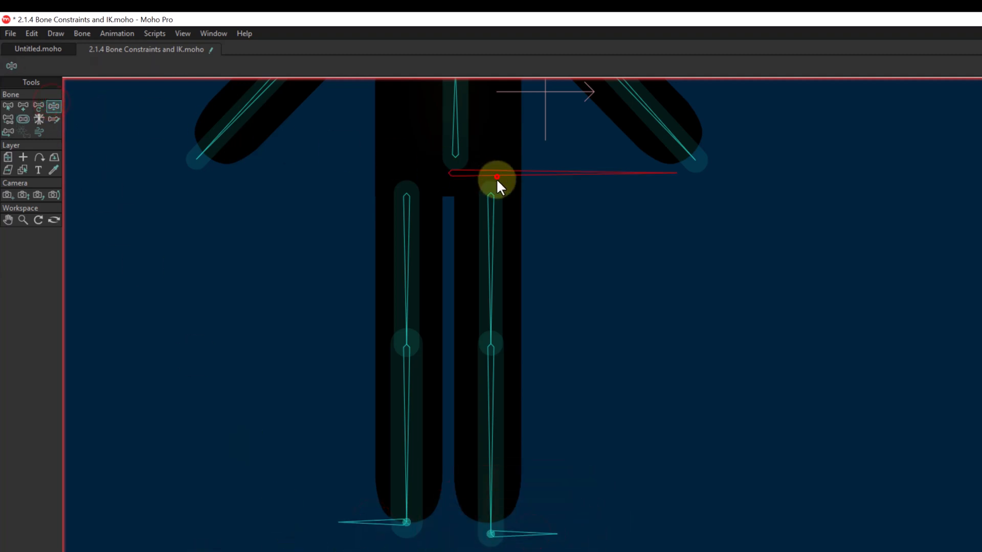
{"action": "left_click_drag", "start_coordinate": [495, 178], "coordinate": [504, 216]}
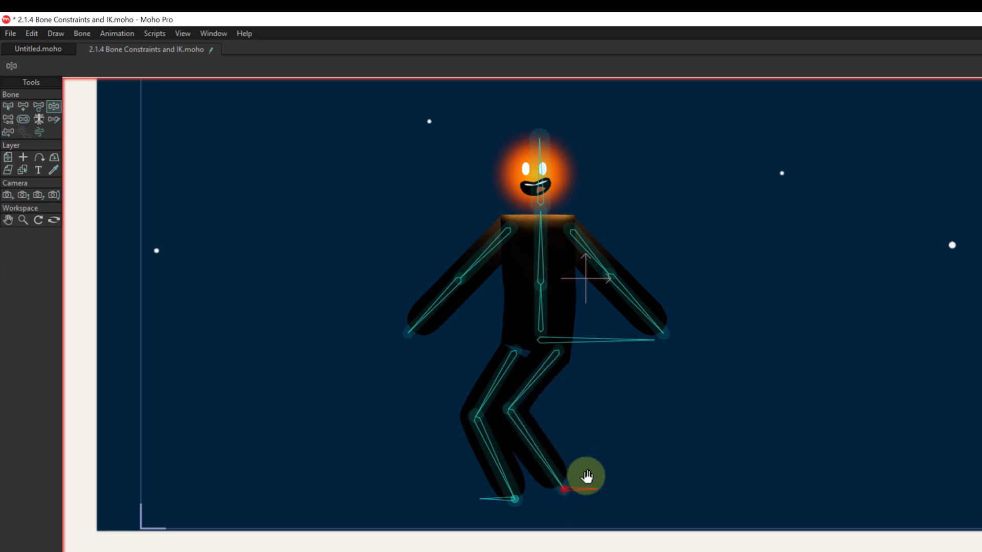
{"action": "left_click_drag", "start_coordinate": [585, 475], "coordinate": [538, 383]}
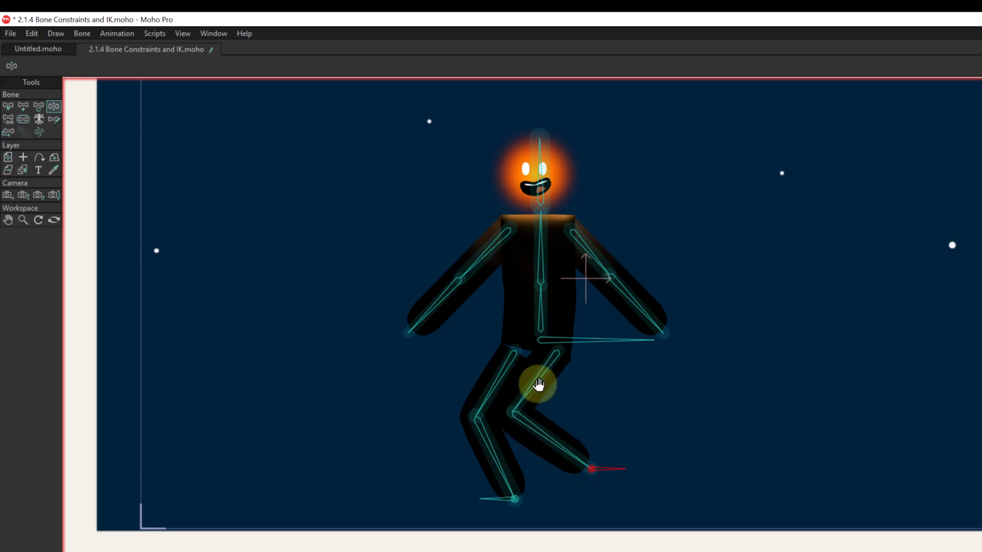
{"action": "left_click_drag", "start_coordinate": [539, 383], "coordinate": [518, 442]}
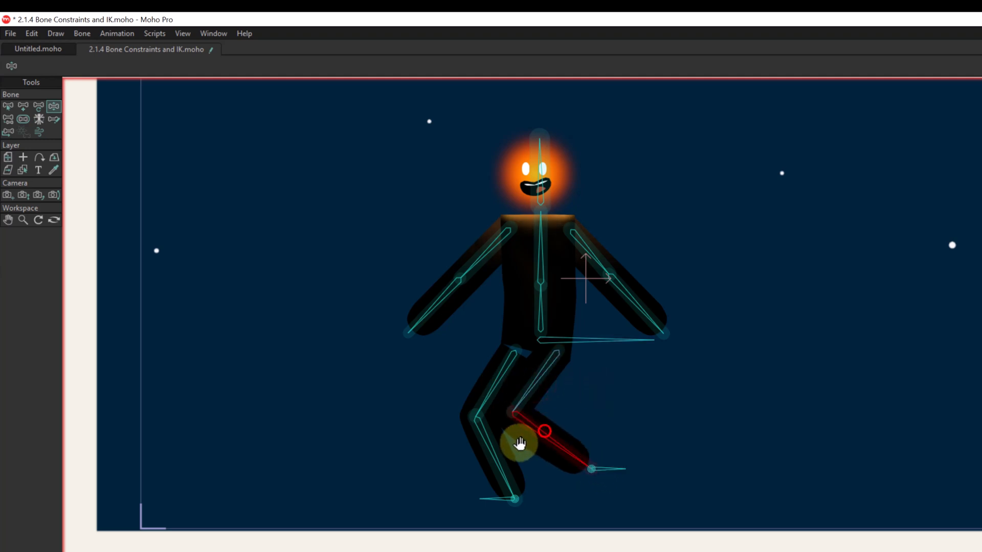
With Alt held, lower the hips so both knees bend and settle into a crouch.
{"action": "key", "text": "alt"}
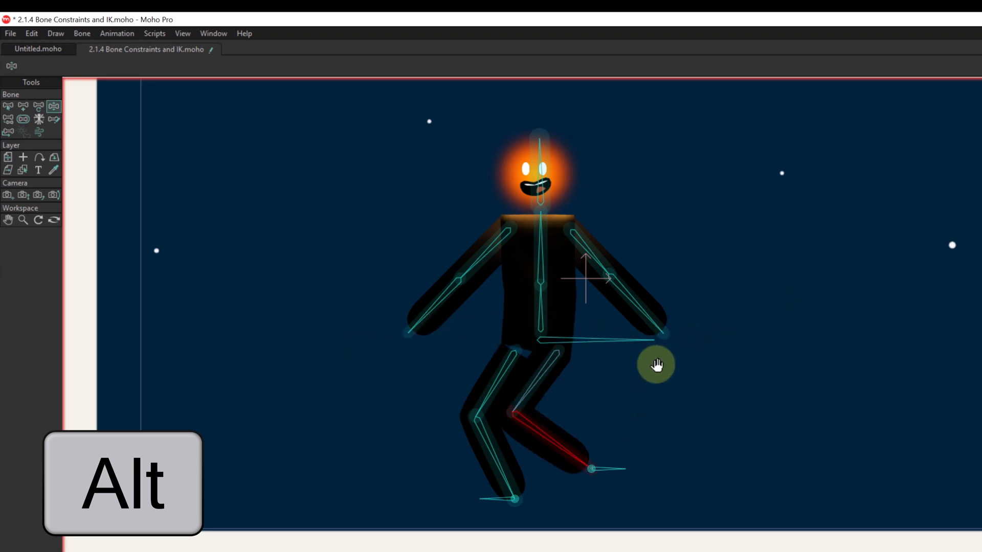
{"action": "left_click_drag", "start_coordinate": [657, 365], "coordinate": [571, 489]}
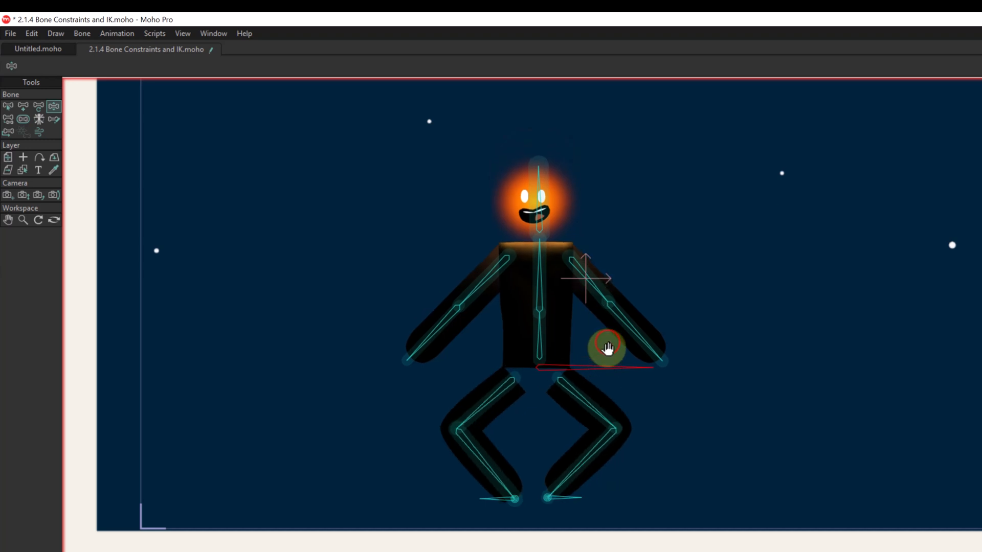
{"action": "left_click_drag", "start_coordinate": [606, 347], "coordinate": [448, 274]}
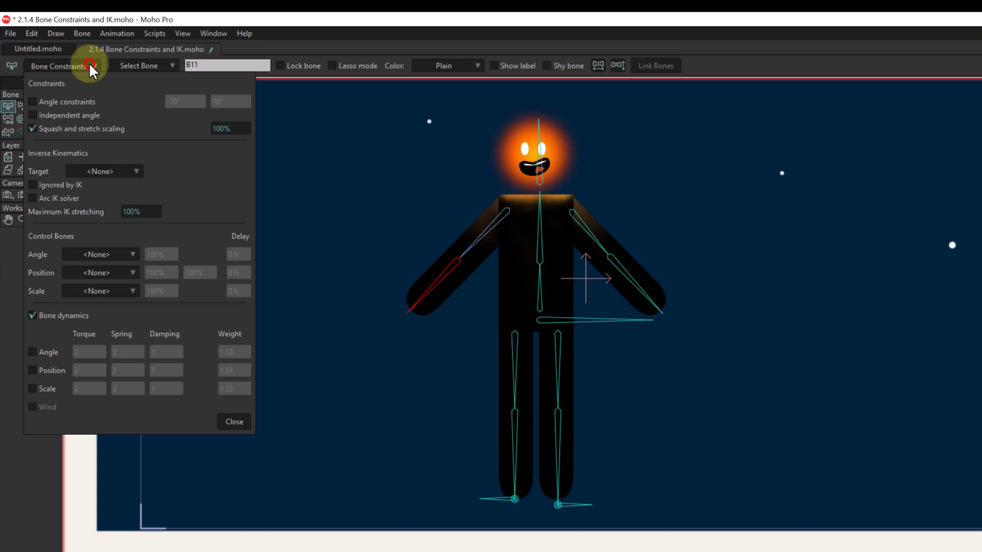
{"action": "mouse_move", "coordinate": [77, 163]}
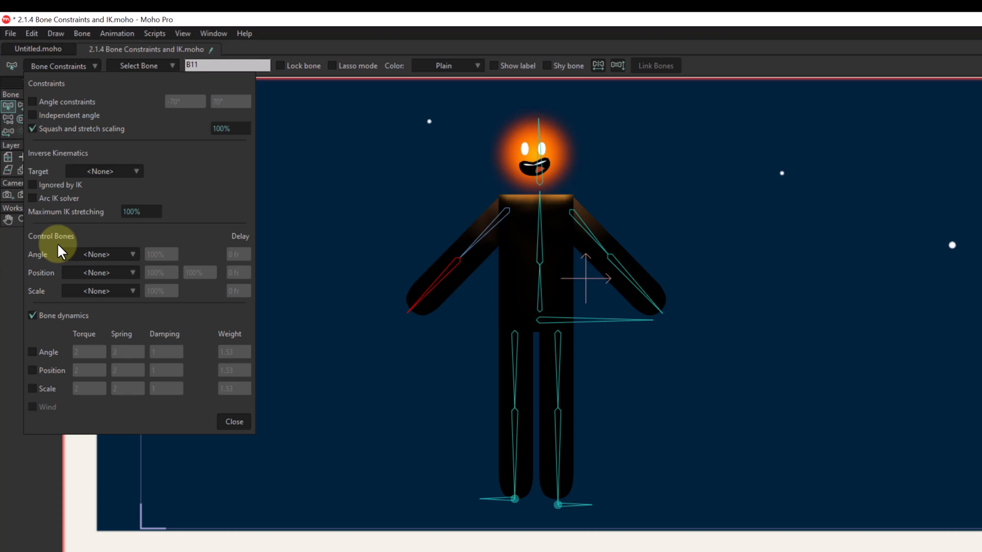
{"action": "mouse_move", "coordinate": [85, 283]}
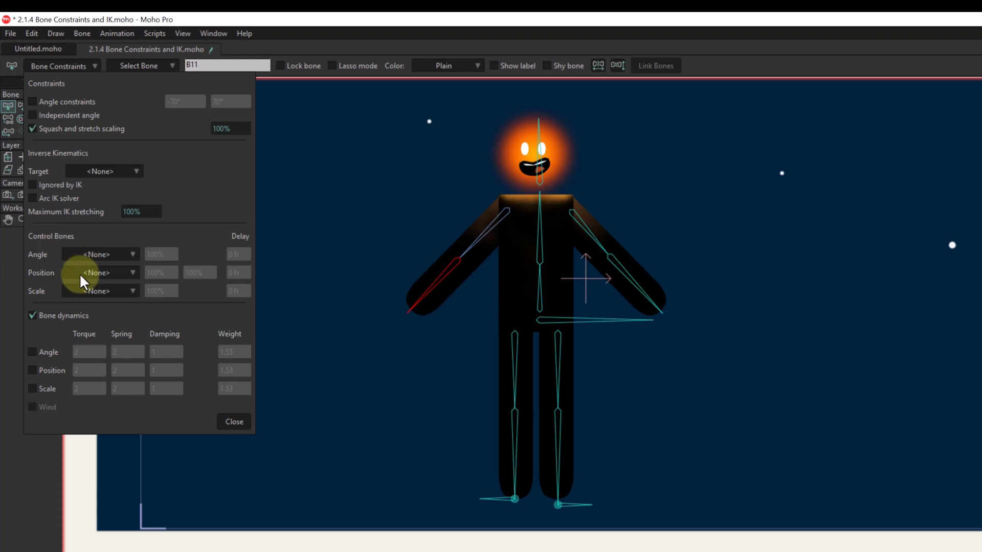
{"action": "mouse_move", "coordinate": [79, 313]}
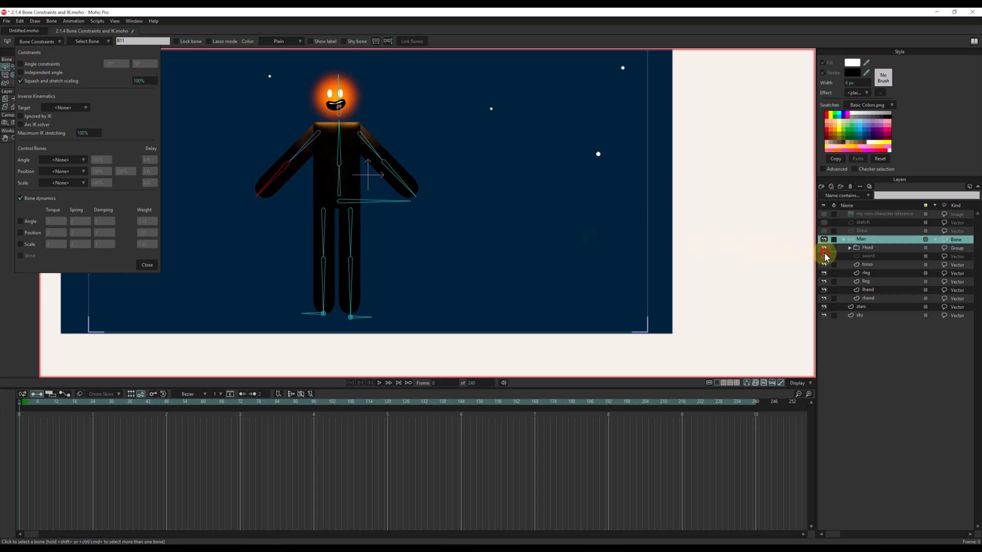
Show the hidden sword layer and draw a bone along the sword's blade.
{"action": "left_click", "coordinate": [825, 256]}
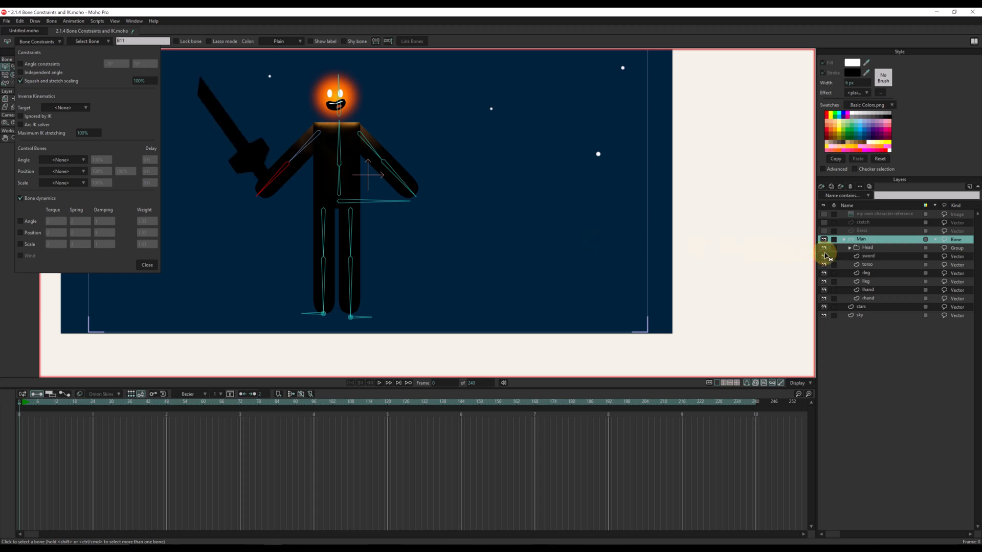
{"action": "left_click", "coordinate": [146, 264]}
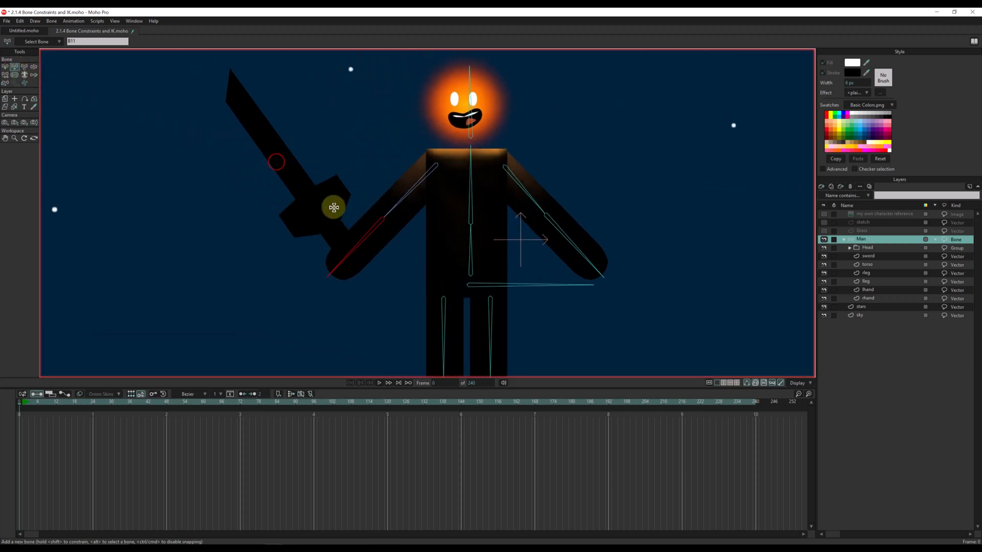
{"action": "left_click_drag", "start_coordinate": [334, 208], "coordinate": [229, 82]}
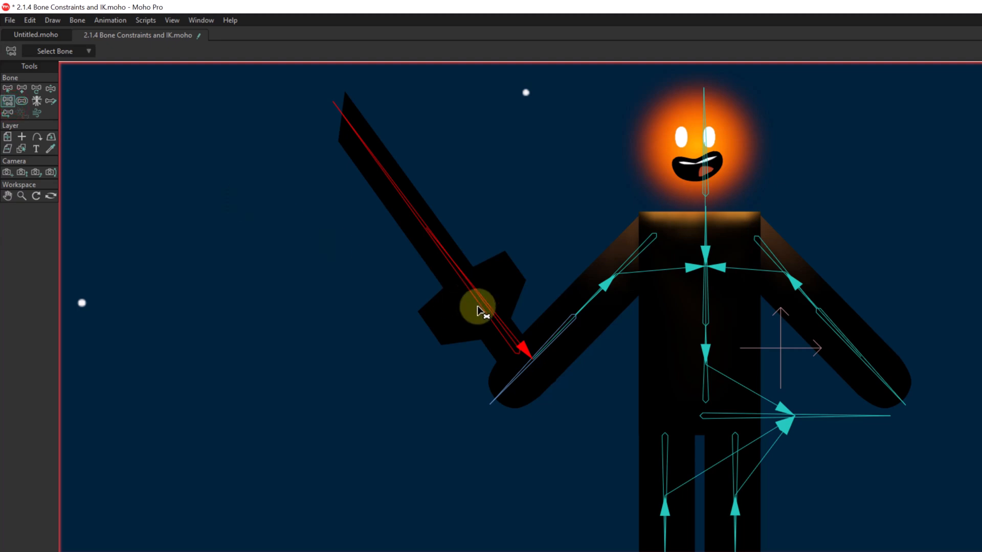
{"action": "left_click_drag", "start_coordinate": [479, 306], "coordinate": [551, 360]}
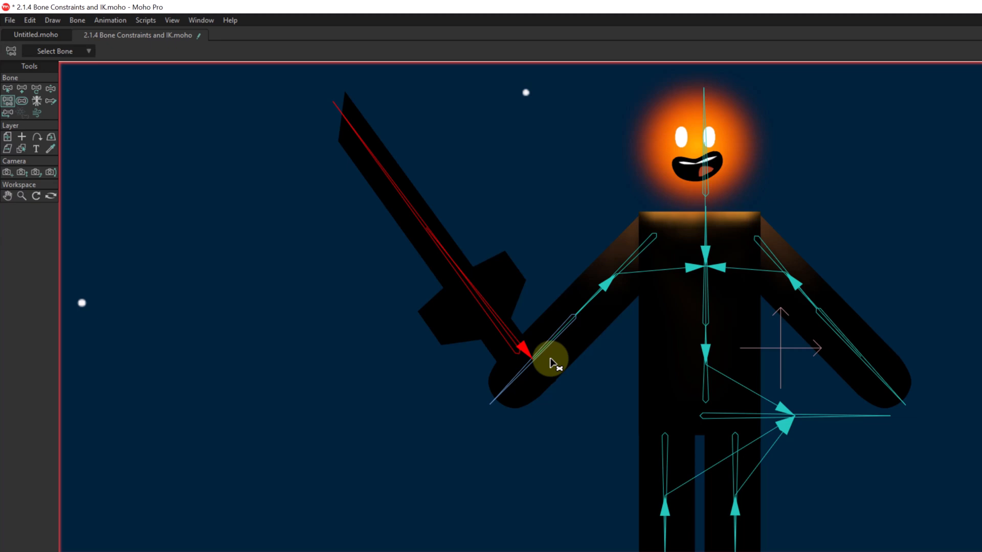
{"action": "left_click_drag", "start_coordinate": [551, 359], "coordinate": [227, 206]}
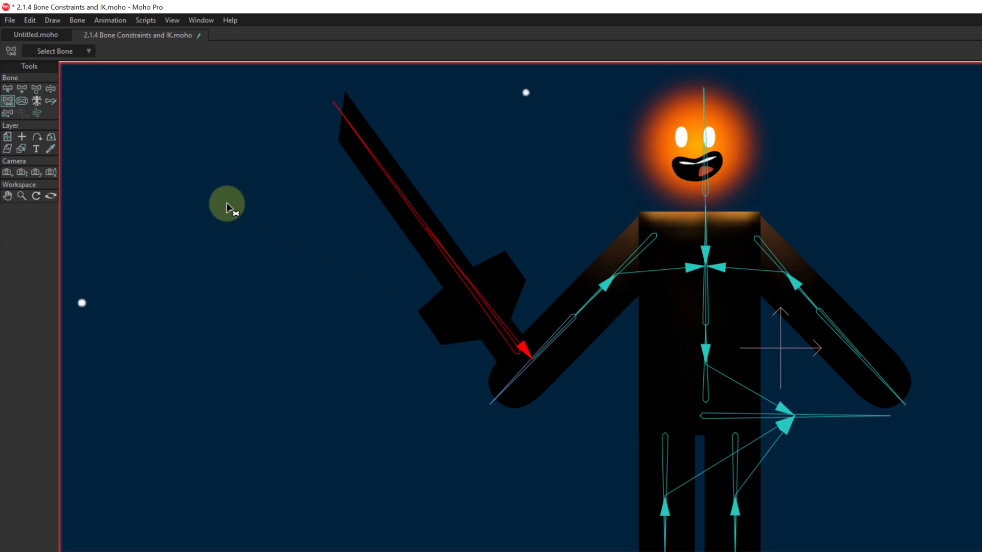
{"action": "mouse_move", "coordinate": [6, 101]}
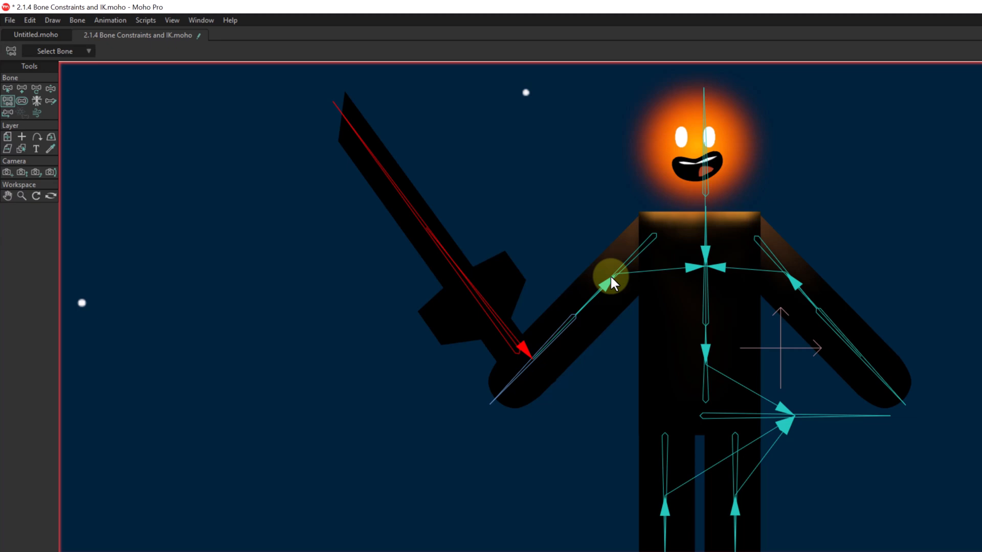
{"action": "left_click_drag", "start_coordinate": [612, 284], "coordinate": [571, 328]}
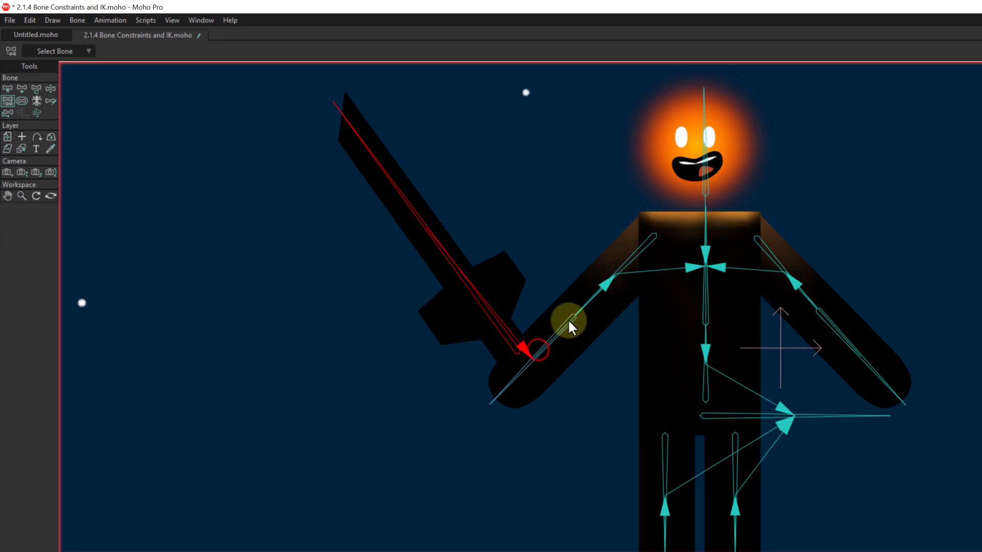
{"action": "left_click_drag", "start_coordinate": [570, 328], "coordinate": [707, 230]}
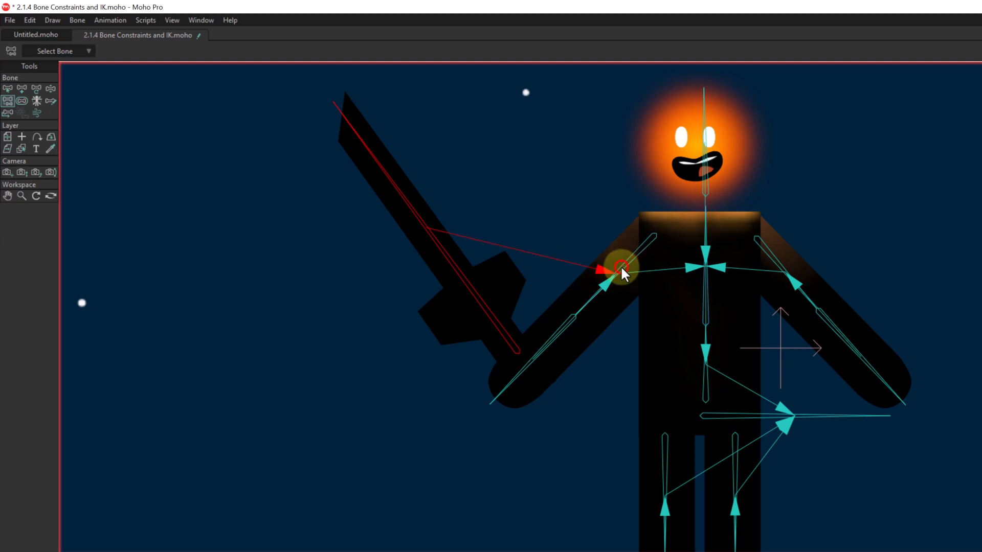
{"action": "left_click_drag", "start_coordinate": [620, 272], "coordinate": [542, 357]}
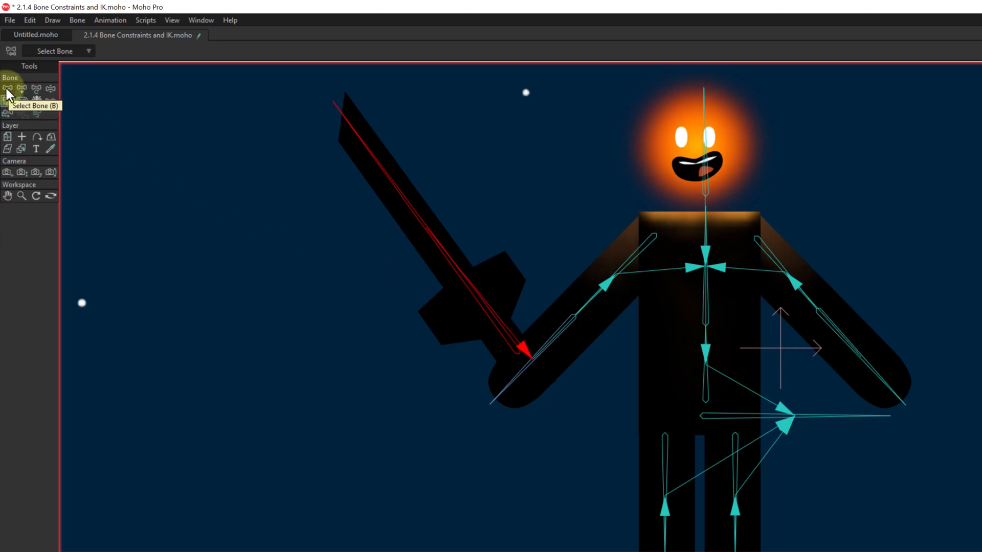
{"action": "left_click", "coordinate": [8, 88]}
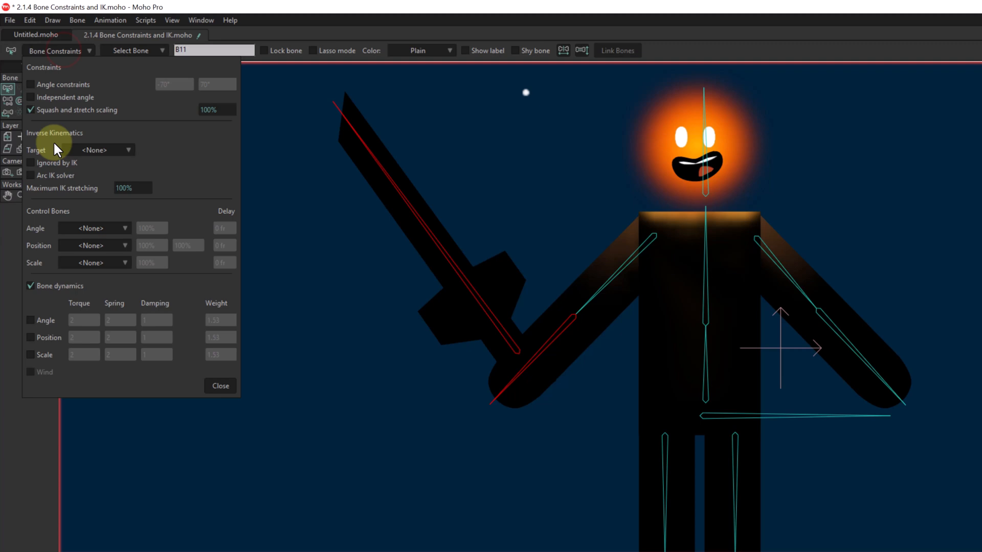
Tick Angle and Scale bone dynamics for the sword bone.
{"action": "left_click", "coordinate": [30, 320]}
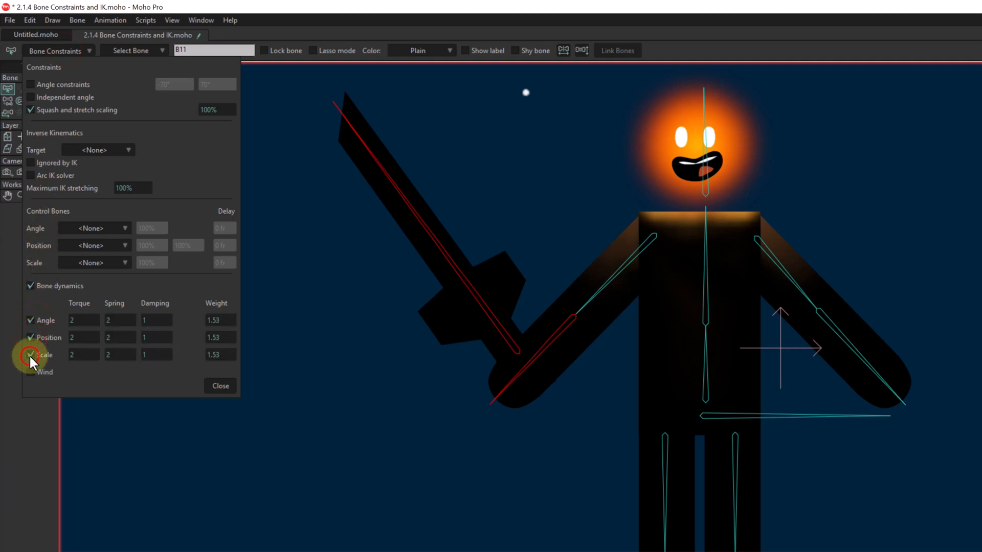
{"action": "left_click", "coordinate": [220, 386]}
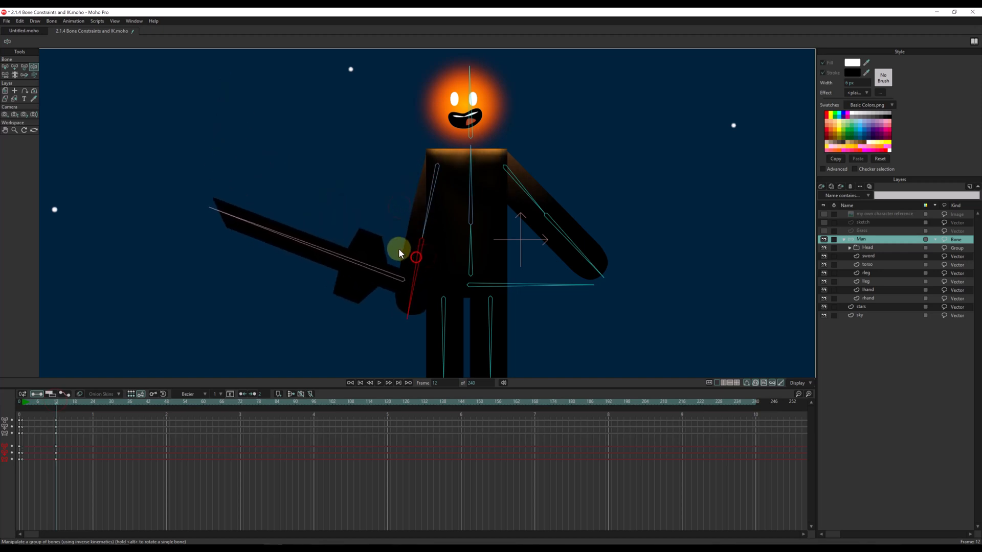
Lower the sword arm, Alt-rotate the sword bone upward, then return to the animation start.
{"action": "left_click_drag", "start_coordinate": [401, 248], "coordinate": [389, 244]}
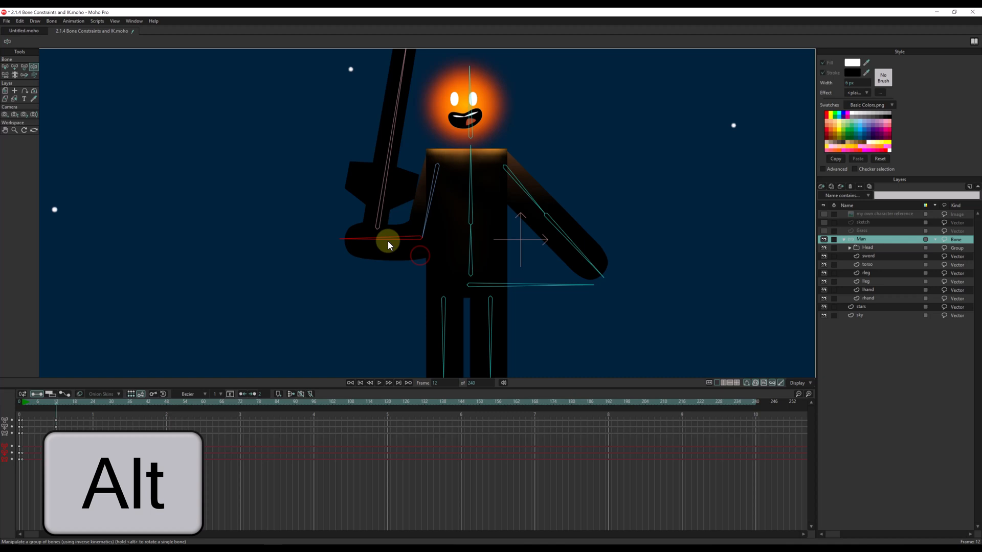
{"action": "left_click_drag", "start_coordinate": [389, 244], "coordinate": [222, 322]}
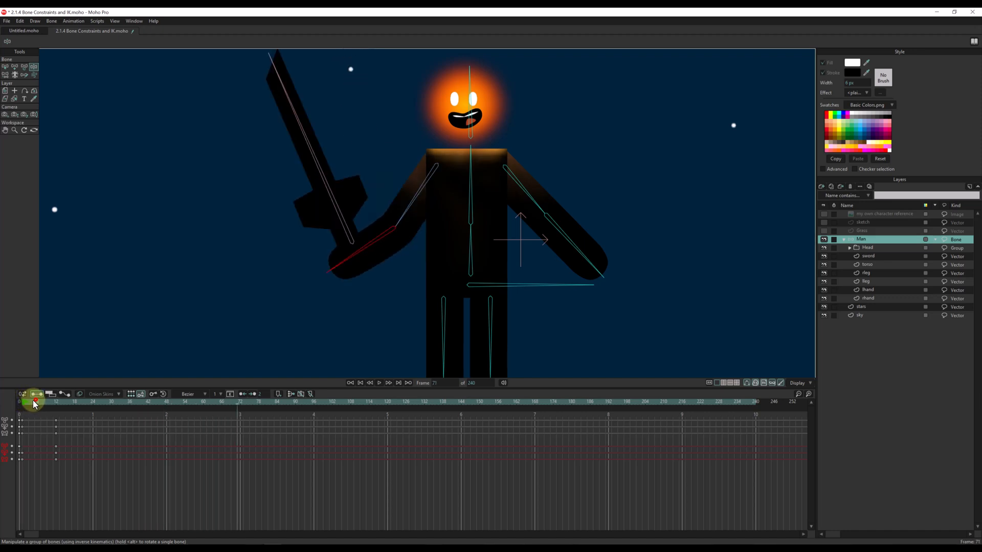
{"action": "left_click", "coordinate": [20, 403]}
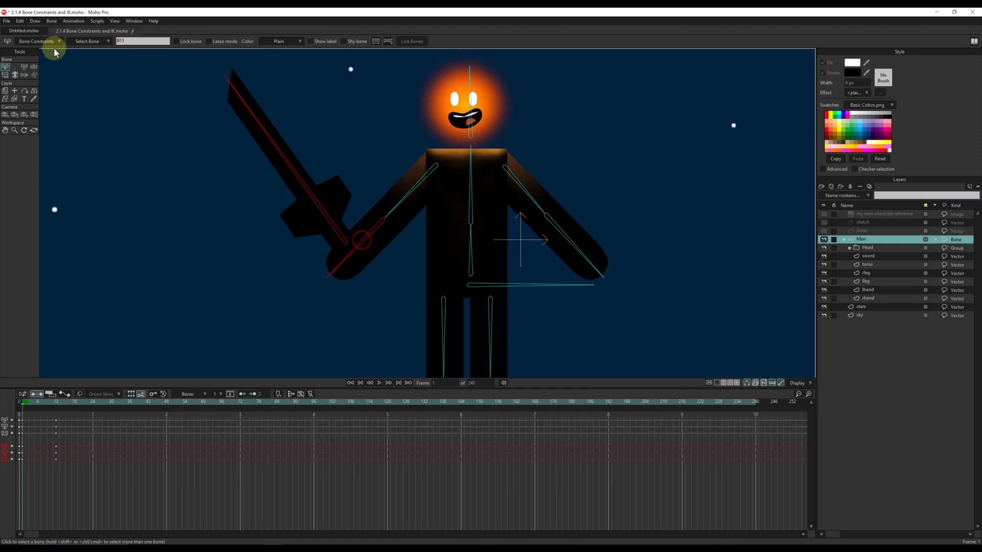
{"action": "left_click", "coordinate": [35, 40]}
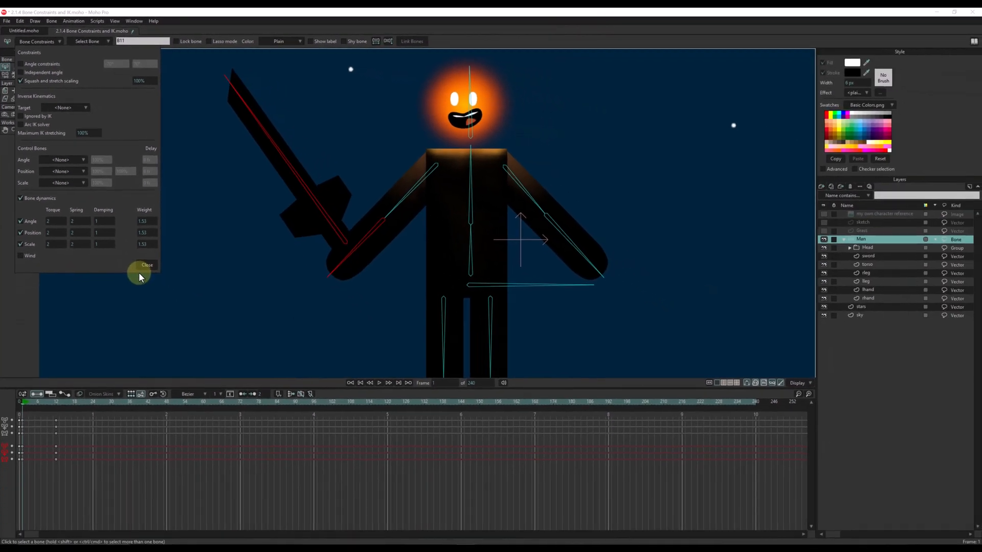
{"action": "left_click", "coordinate": [147, 265]}
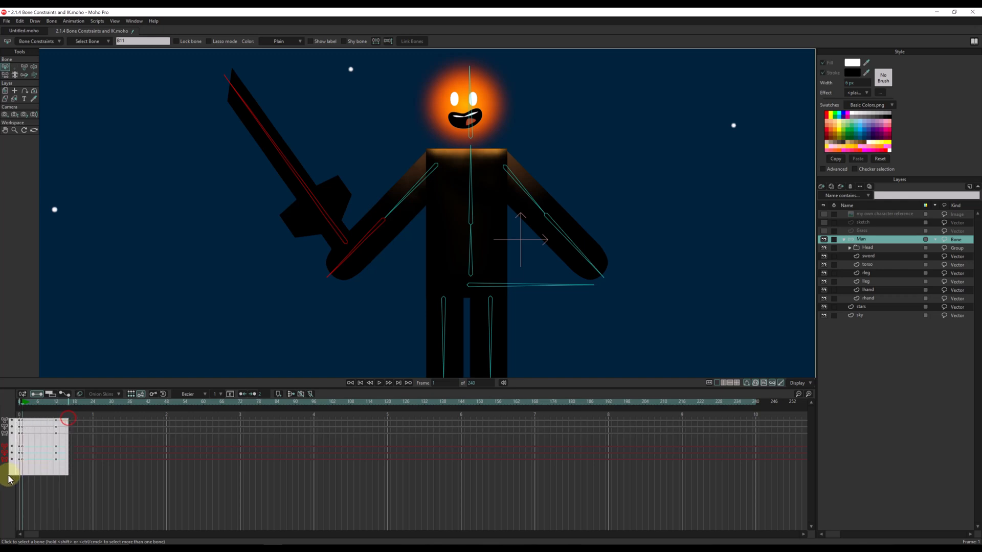
Delete the selected sword-swing keyframes from the timeline.
{"action": "key", "text": "Delete"}
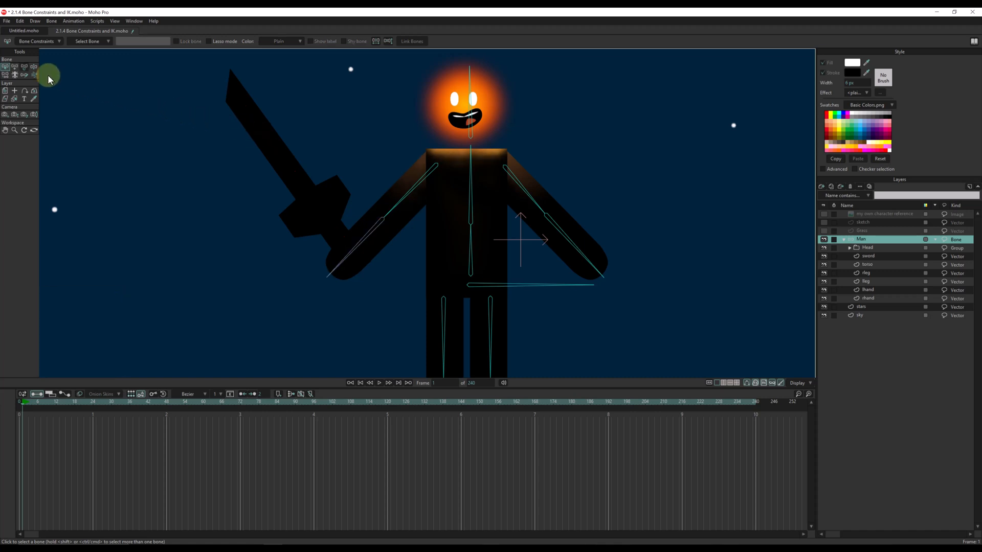
{"action": "key", "text": "alt"}
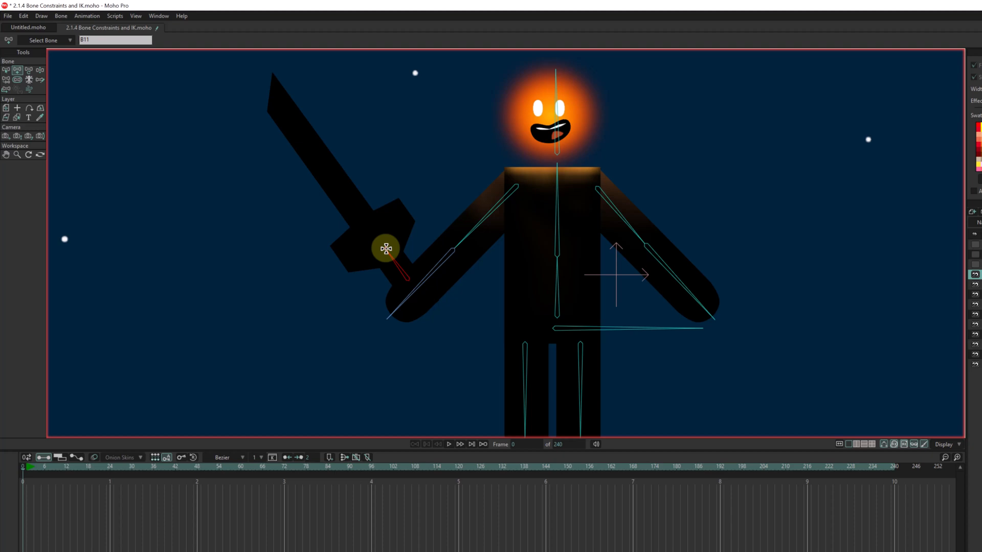
Add short bones up the sword blade and select the bone at the tip.
{"action": "left_click_drag", "start_coordinate": [385, 248], "coordinate": [324, 159]}
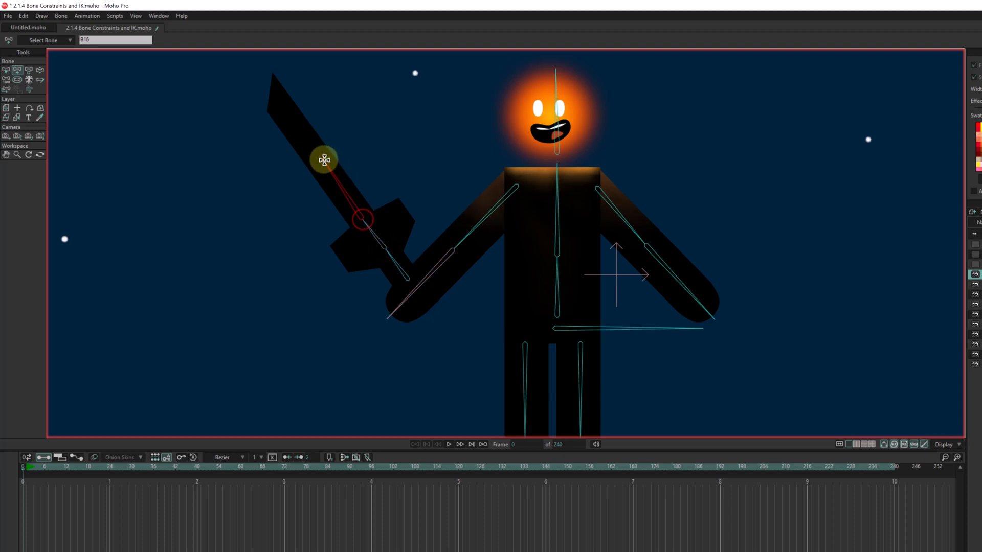
{"action": "left_click_drag", "start_coordinate": [324, 159], "coordinate": [328, 170]}
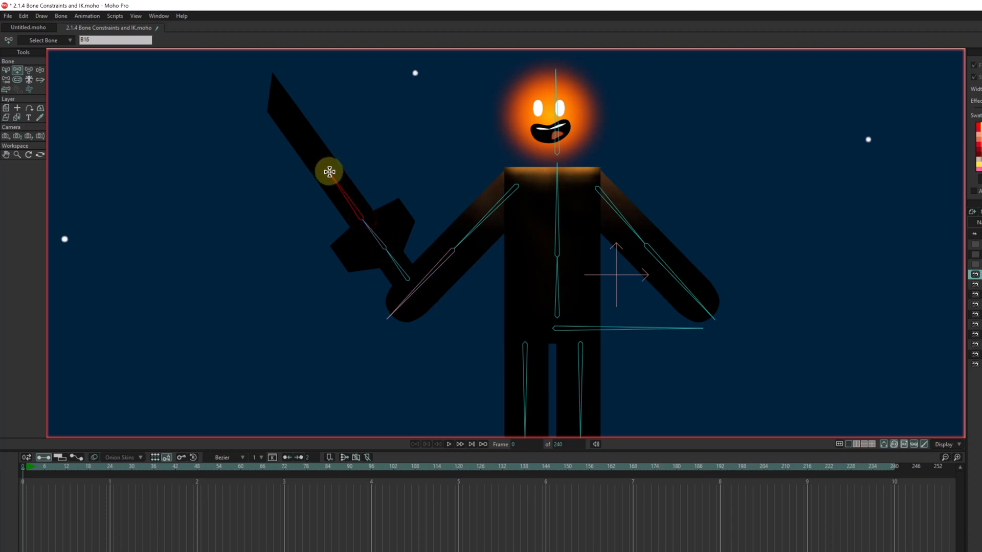
{"action": "left_click", "coordinate": [300, 127]}
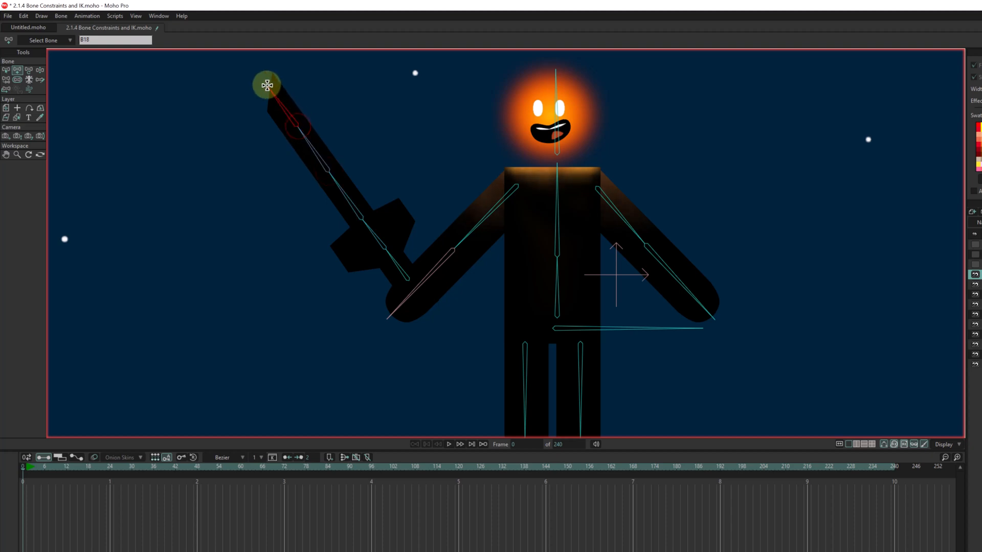
{"action": "left_click", "coordinate": [267, 83]}
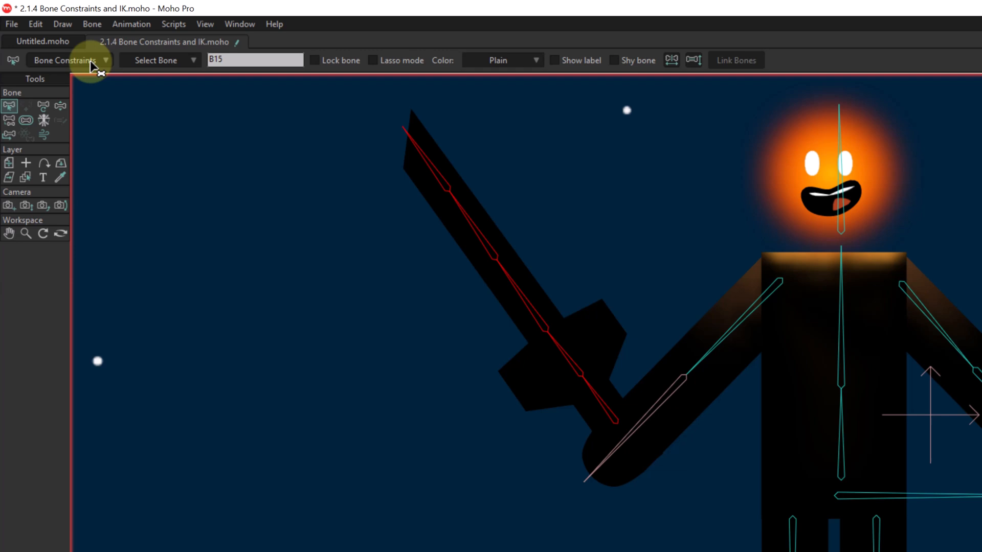
Enable bone dynamics with angle, position and scale for the sword bones.
{"action": "left_click", "coordinate": [66, 60]}
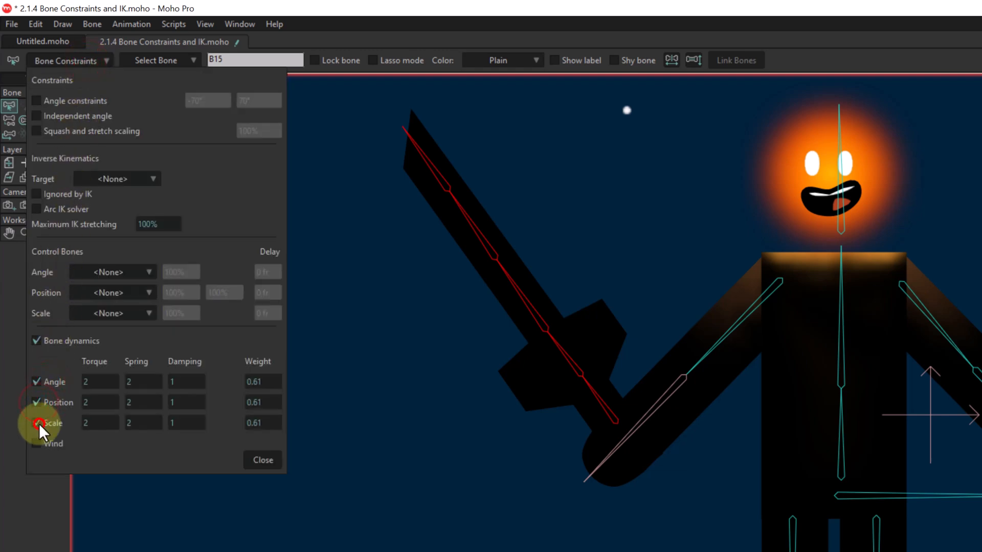
{"action": "left_click", "coordinate": [263, 459]}
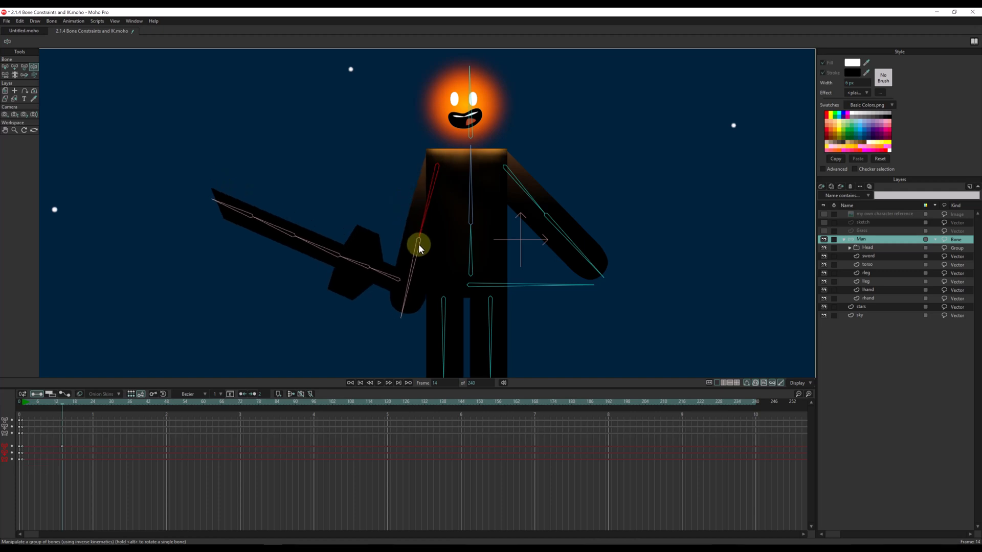
Re-pose the arm, advance to frame 24 and swing the sword arm down and across the chest.
{"action": "left_click_drag", "start_coordinate": [420, 245], "coordinate": [417, 256]}
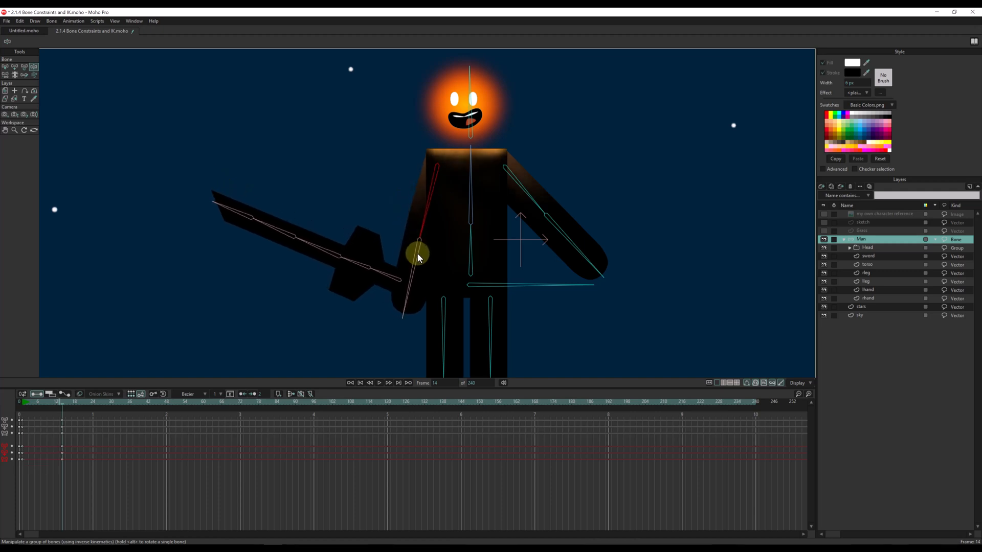
{"action": "left_click_drag", "start_coordinate": [417, 256], "coordinate": [410, 300]}
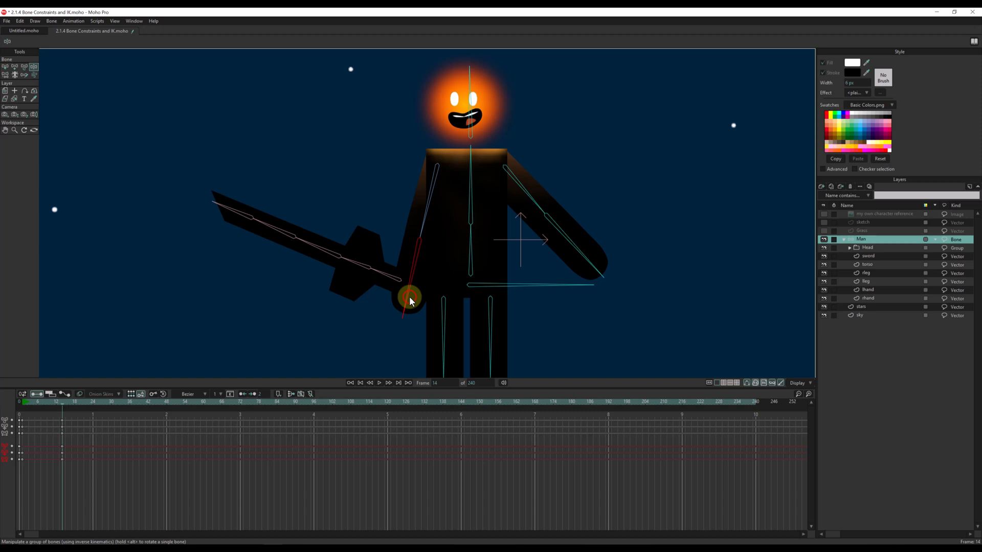
{"action": "left_click", "coordinate": [91, 403]}
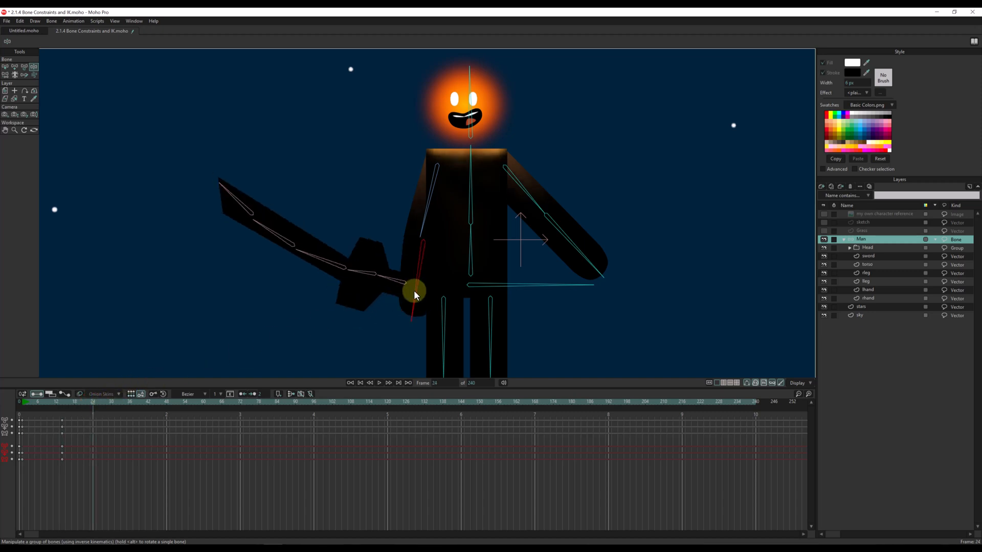
{"action": "left_click_drag", "start_coordinate": [415, 294], "coordinate": [278, 224]}
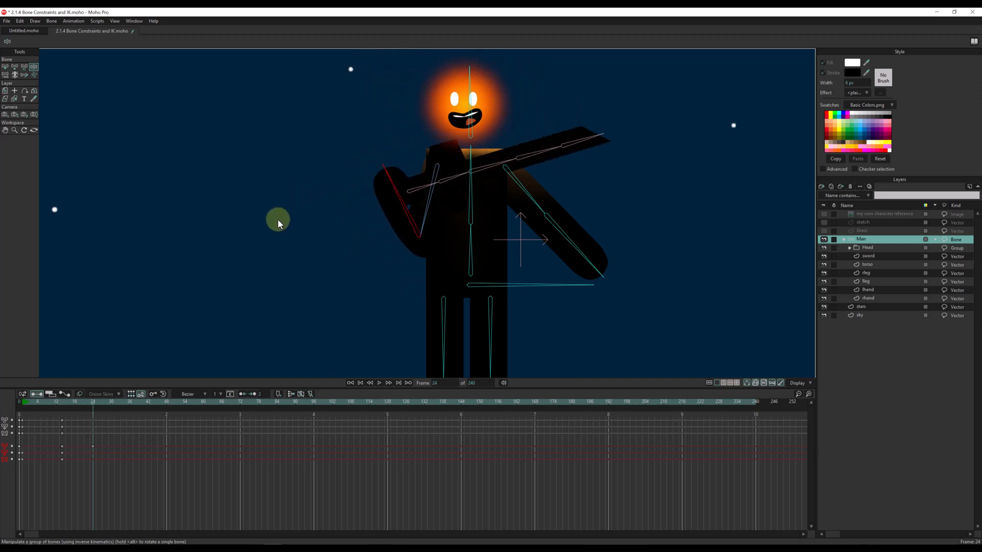
{"action": "left_click_drag", "start_coordinate": [278, 224], "coordinate": [413, 174]}
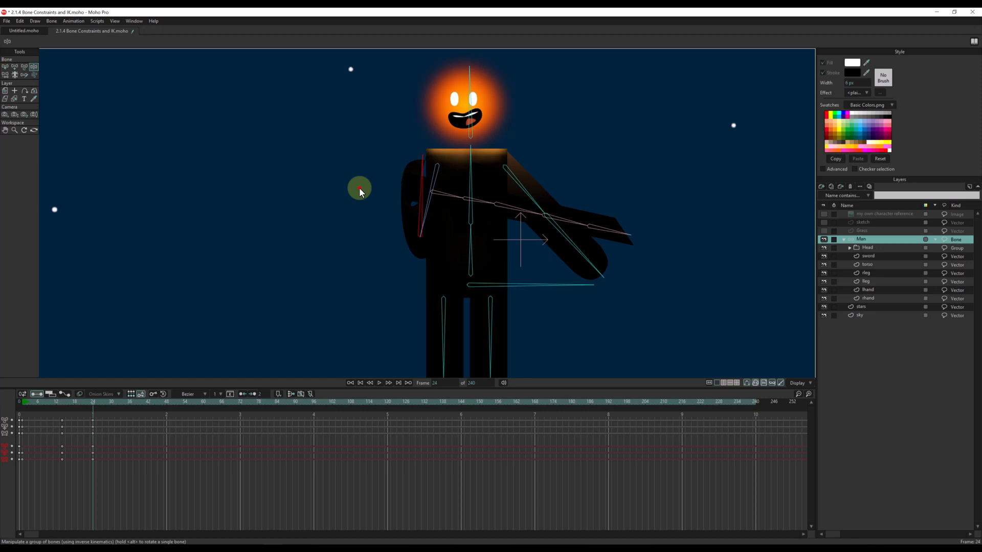
{"action": "key", "text": "ctrl+z"}
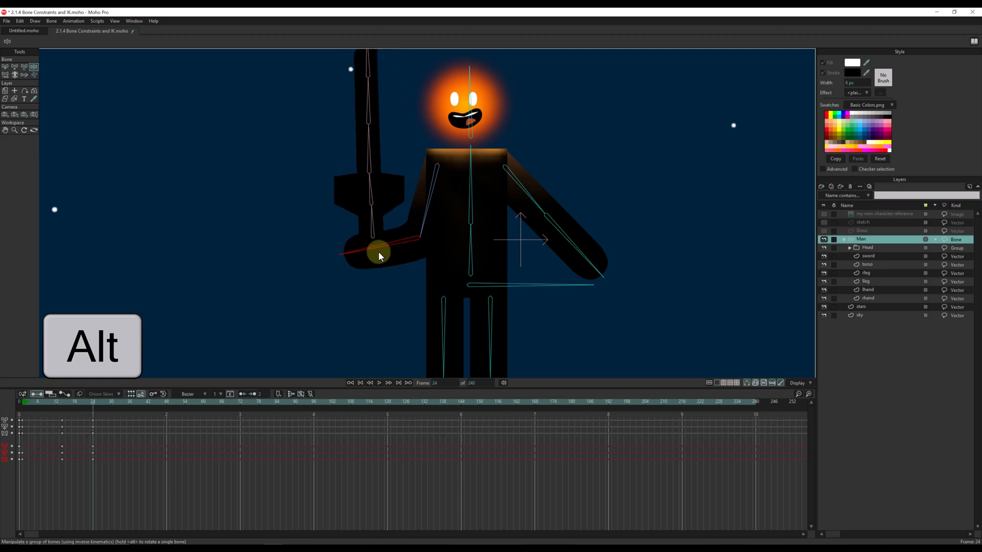
Raise the forearm and bend the upper arm so the sword points straight up.
{"action": "left_click_drag", "start_coordinate": [378, 253], "coordinate": [374, 256]}
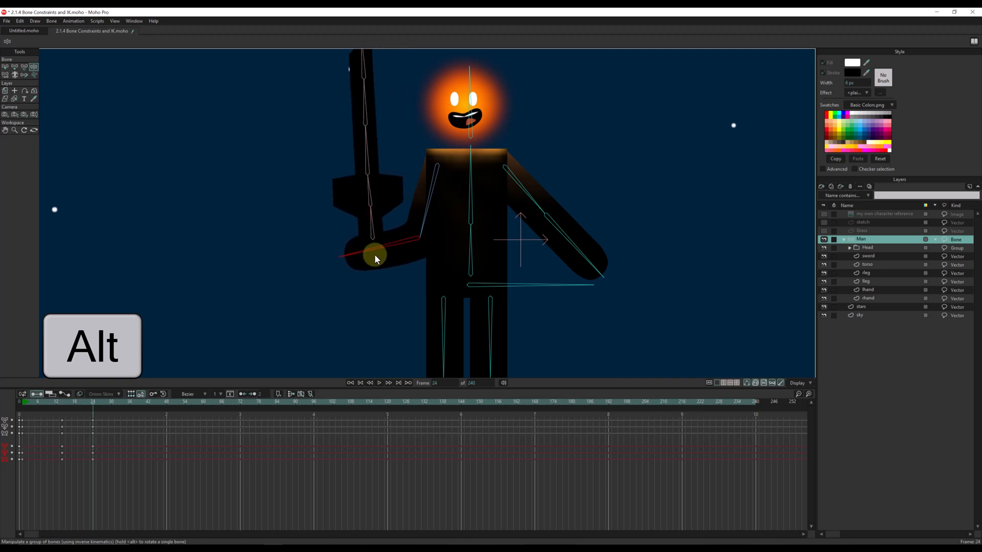
{"action": "left_click_drag", "start_coordinate": [375, 257], "coordinate": [404, 232]}
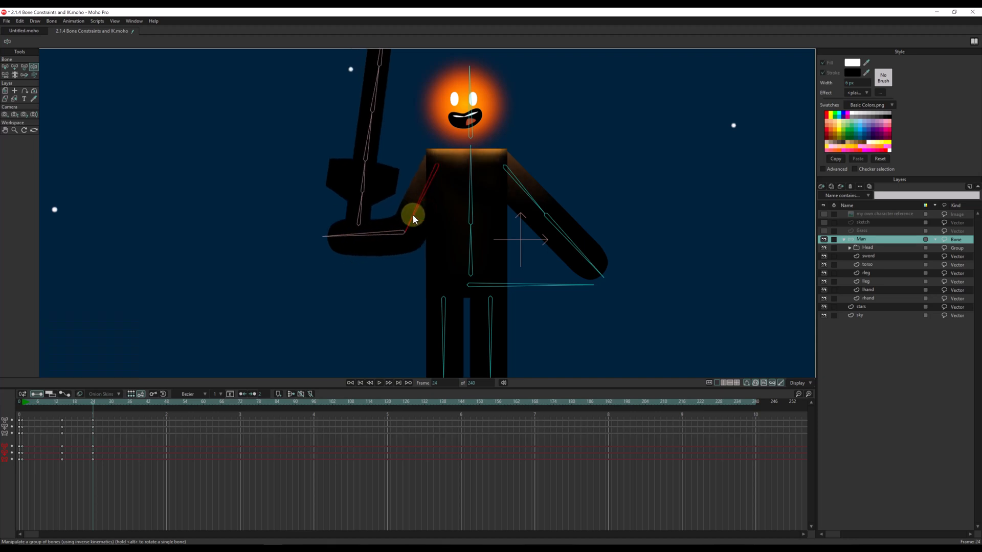
{"action": "left_click_drag", "start_coordinate": [413, 218], "coordinate": [354, 235]}
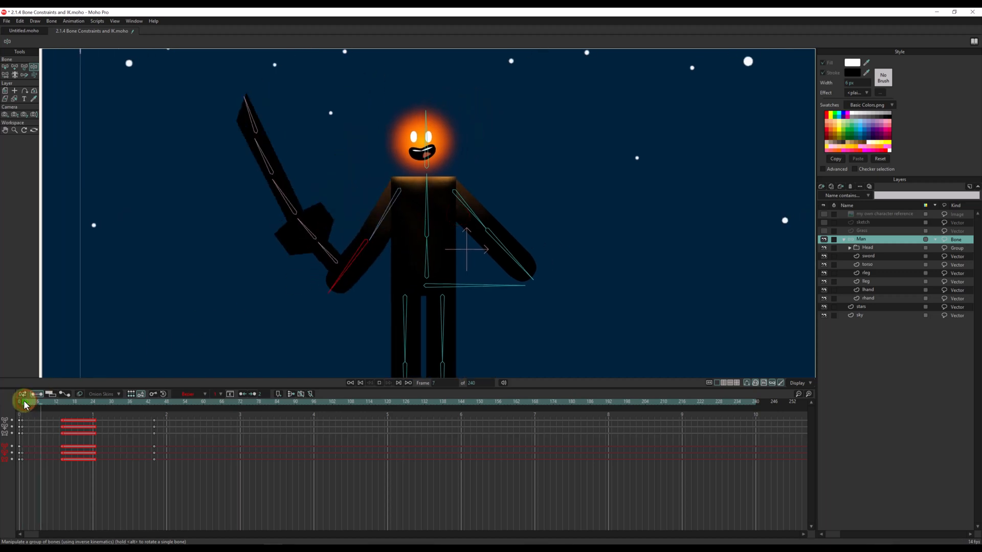
At frame 44, pull the sword arm in toward the head to key a raised pose.
{"action": "left_click", "coordinate": [183, 401]}
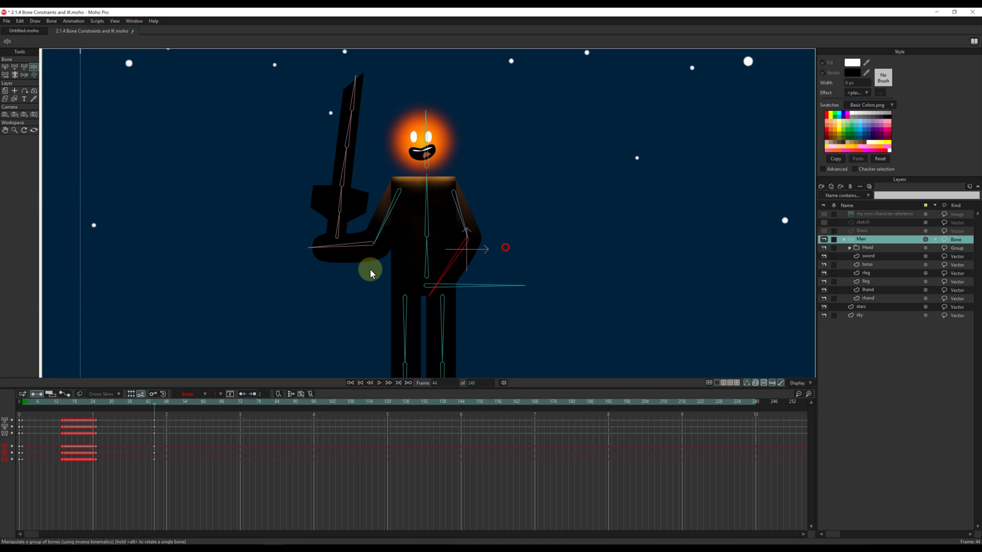
{"action": "left_click_drag", "start_coordinate": [369, 272], "coordinate": [271, 227]}
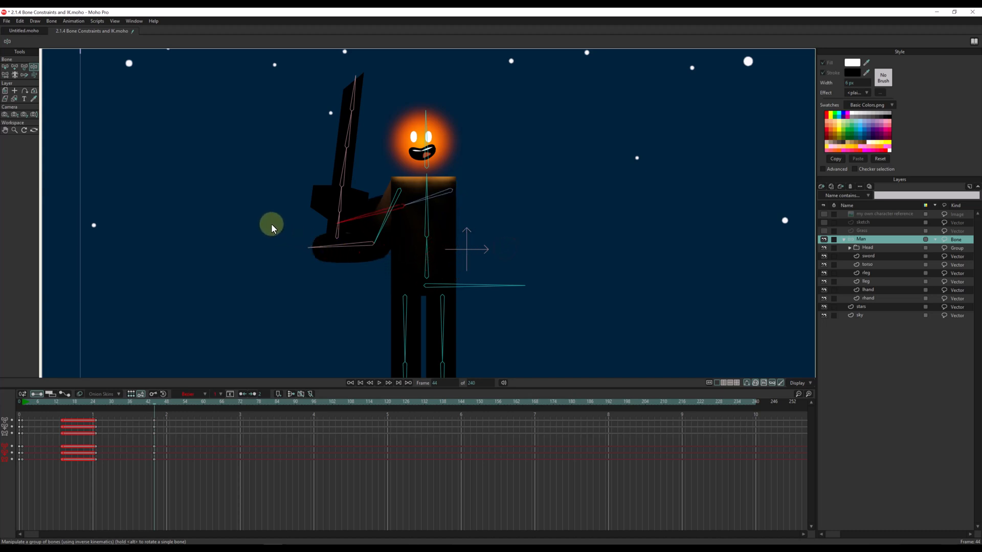
{"action": "left_click", "coordinate": [95, 402]}
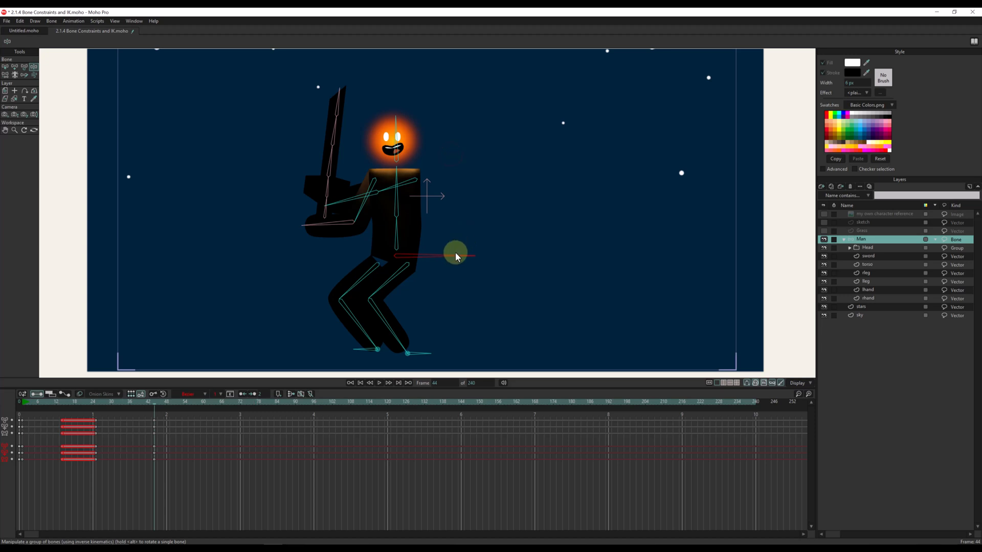
Crouch the figure via the hip control bone, play the animation, then rewind to frame 1.
{"action": "left_click", "coordinate": [360, 382]}
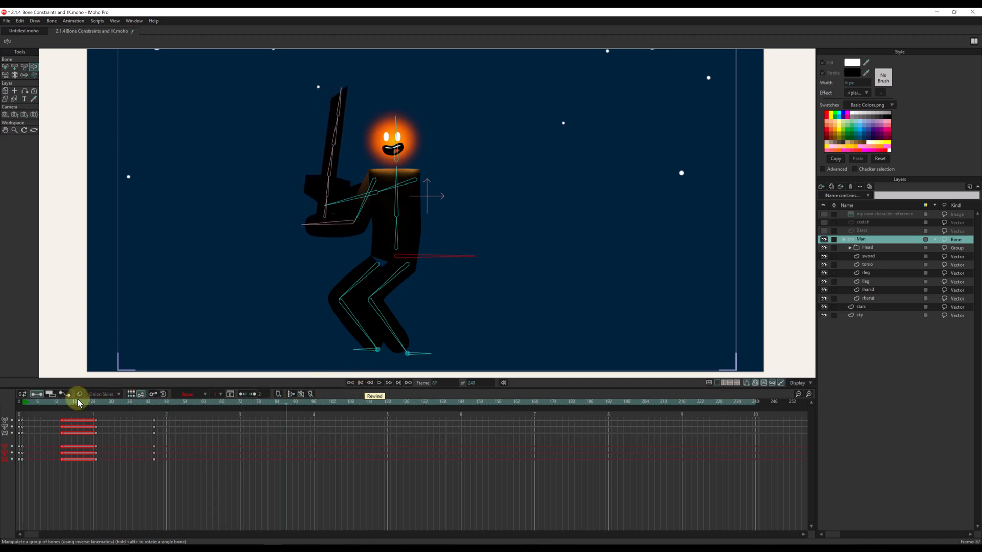
{"action": "left_click", "coordinate": [21, 401]}
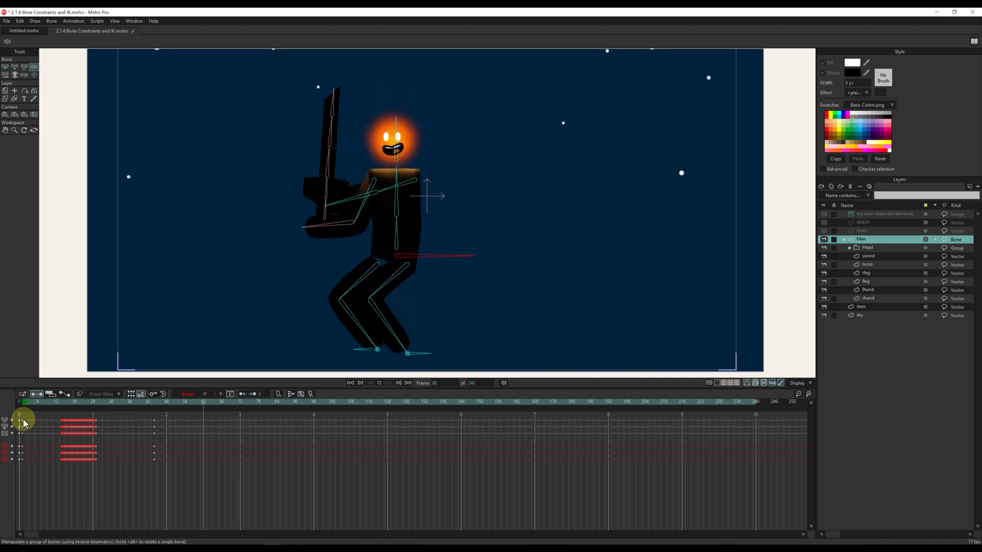
{"action": "left_click_drag", "start_coordinate": [23, 419], "coordinate": [68, 419]}
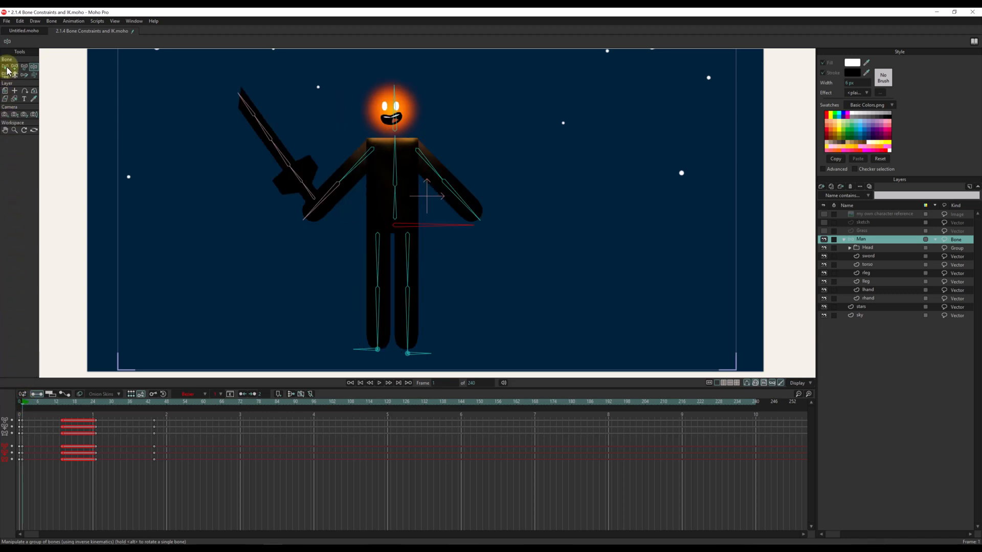
Set the sword bones' angle dynamics weight to 1.31 and play back the bouncing blade.
{"action": "left_click", "coordinate": [6, 67]}
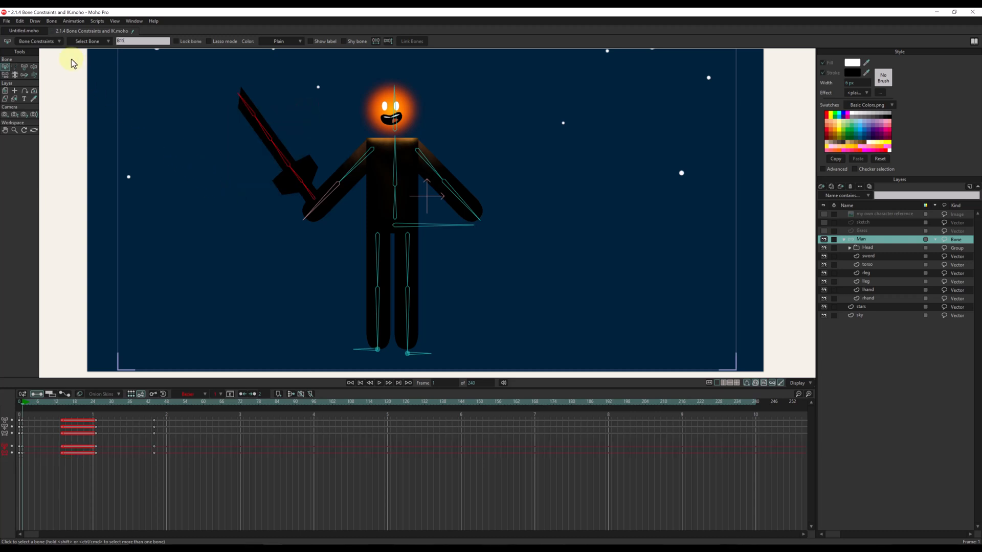
{"action": "left_click", "coordinate": [37, 41]}
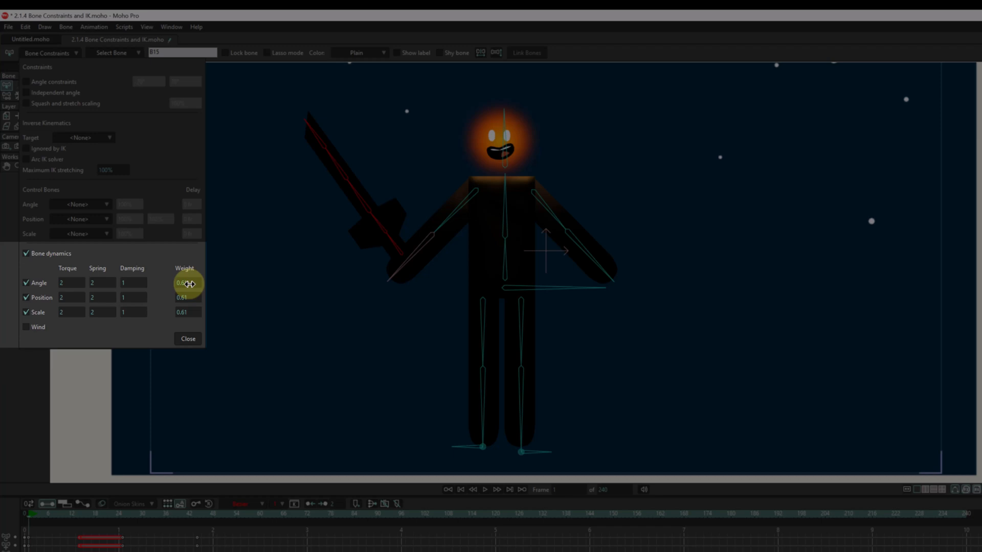
{"action": "left_click_drag", "start_coordinate": [188, 282], "coordinate": [224, 282]}
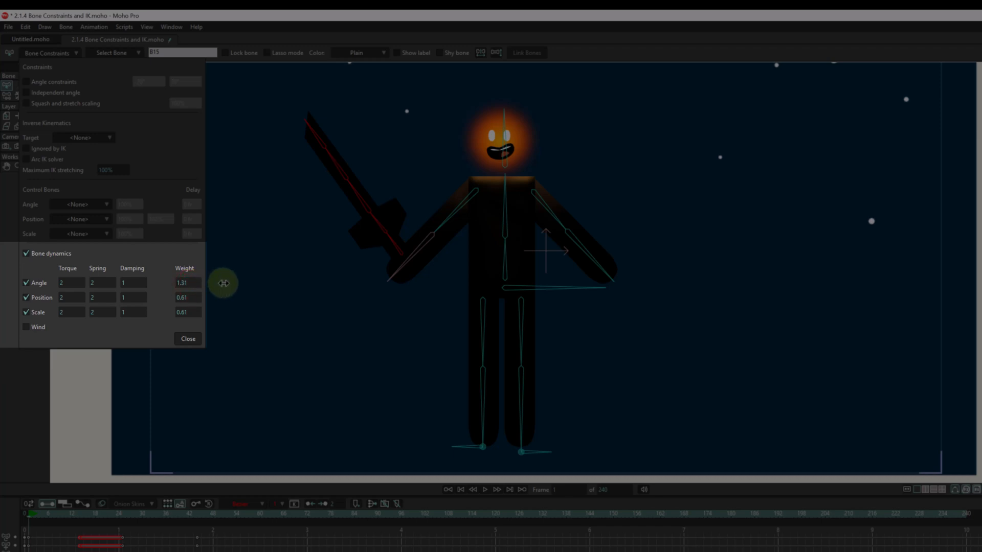
{"action": "left_click_drag", "start_coordinate": [224, 282], "coordinate": [206, 289]}
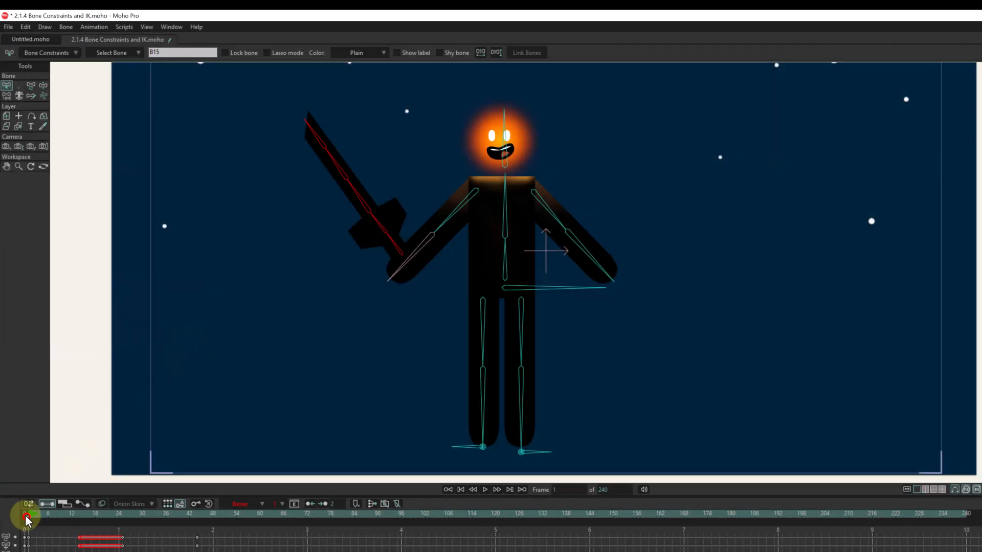
{"action": "left_click", "coordinate": [483, 490]}
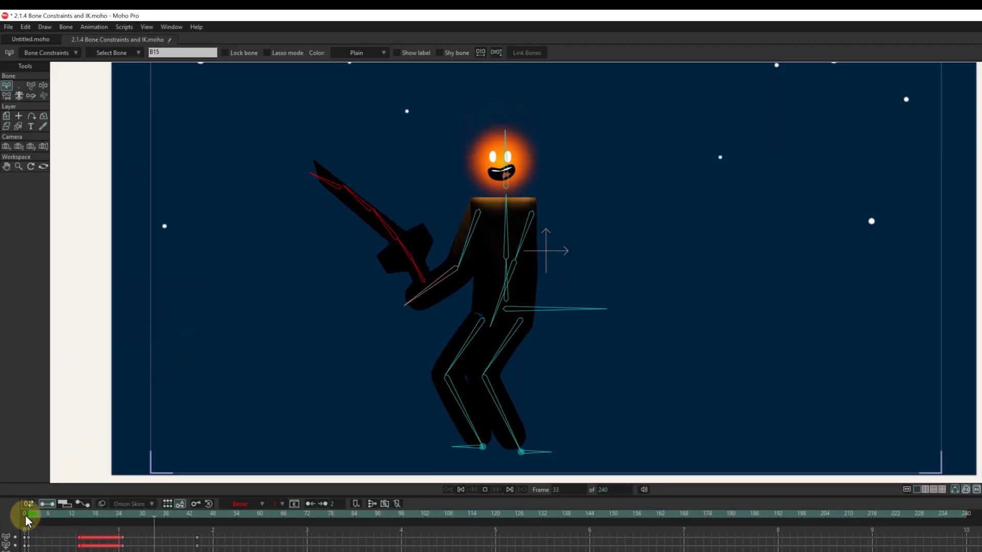